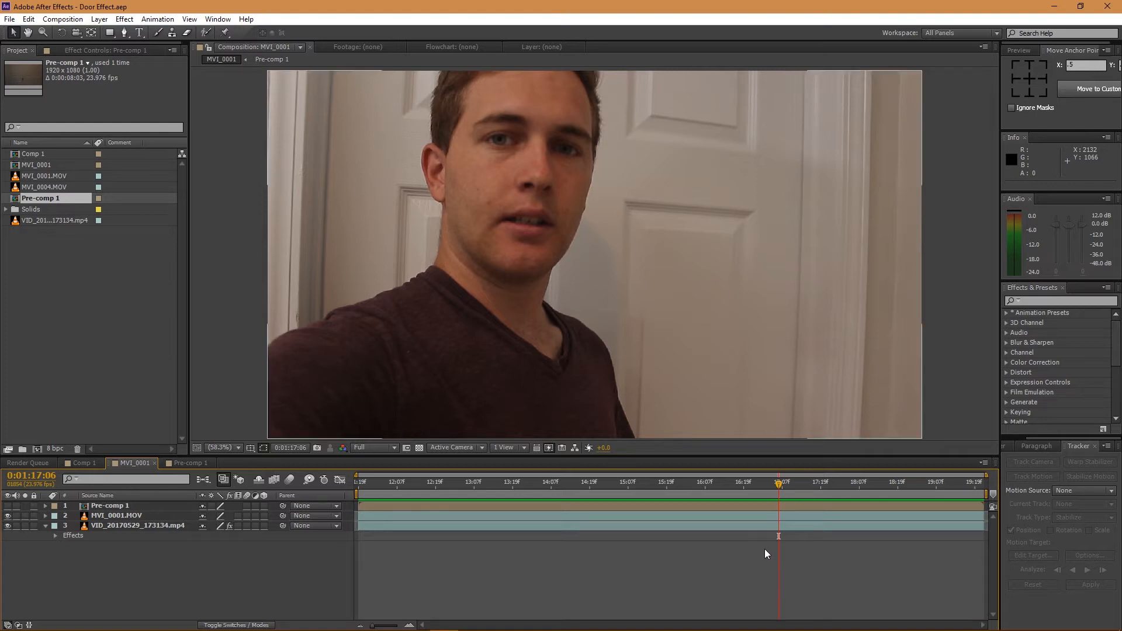
{"action": "mouse_move", "coordinate": [831, 545]}
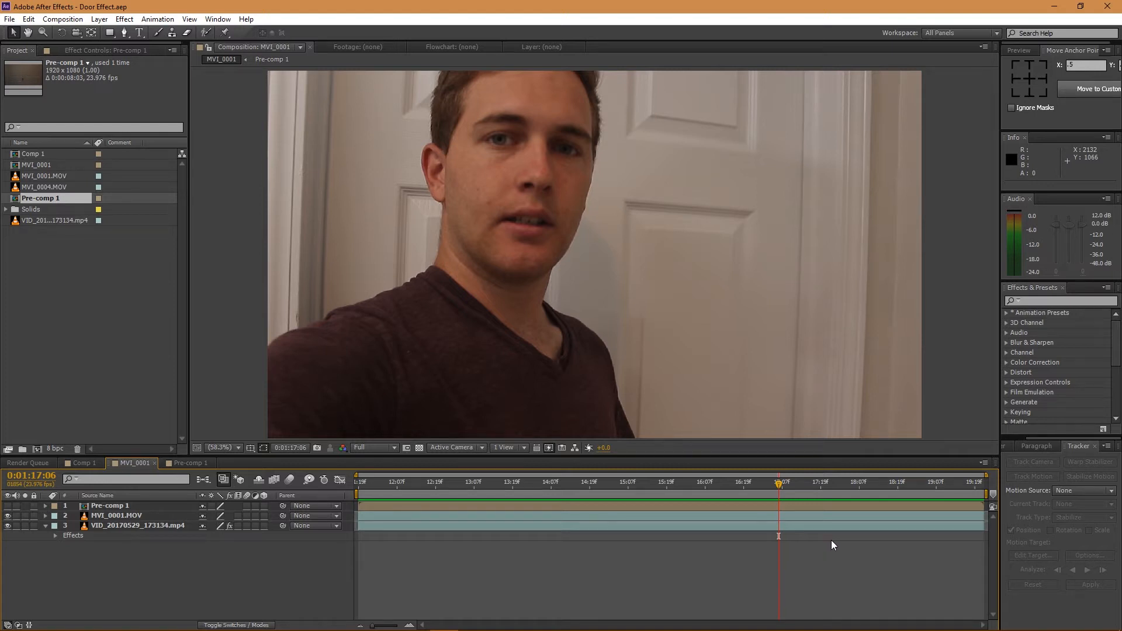
{"action": "mouse_move", "coordinate": [779, 487]}
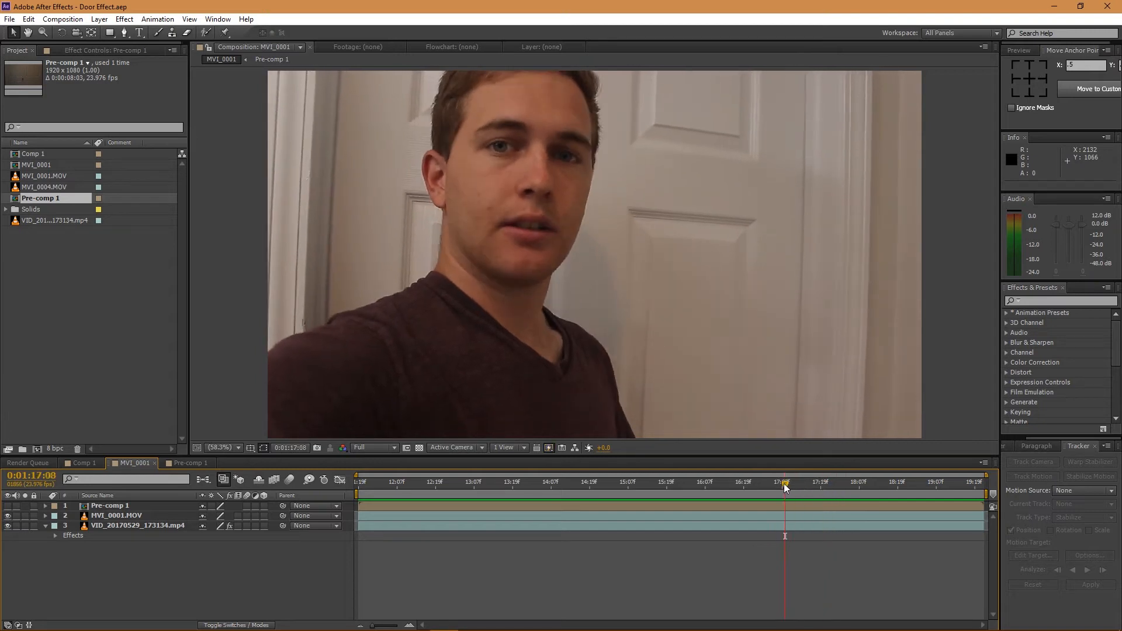
{"action": "mouse_move", "coordinate": [784, 487]}
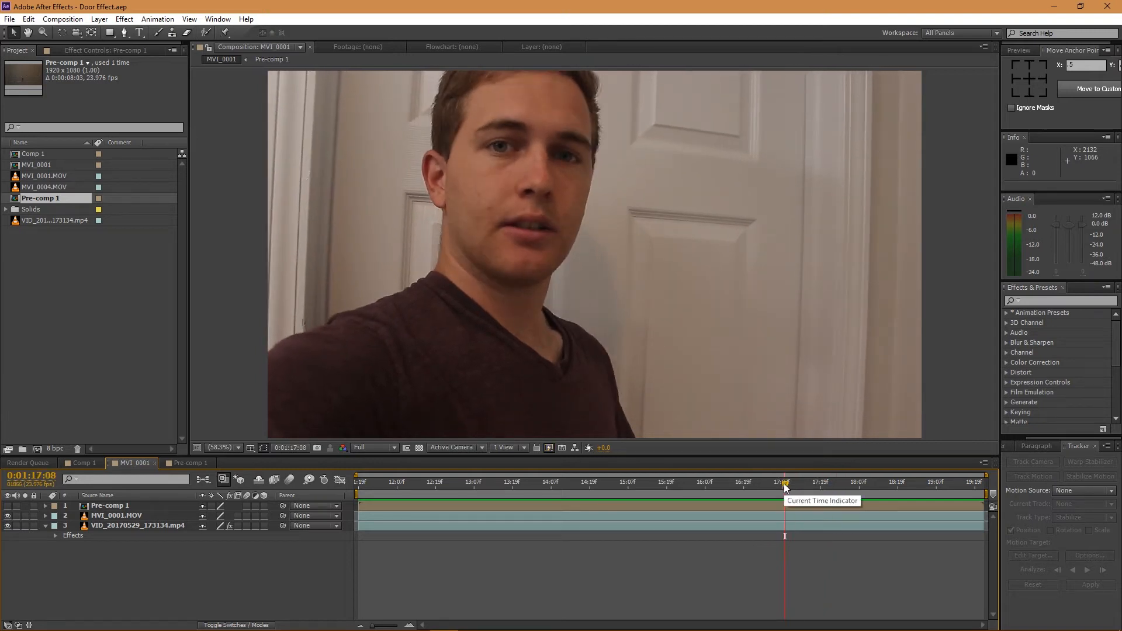
Step: Scrub the MVI_0001 timeline to preview the door opening onto the city
{"action": "left_click", "coordinate": [914, 482]}
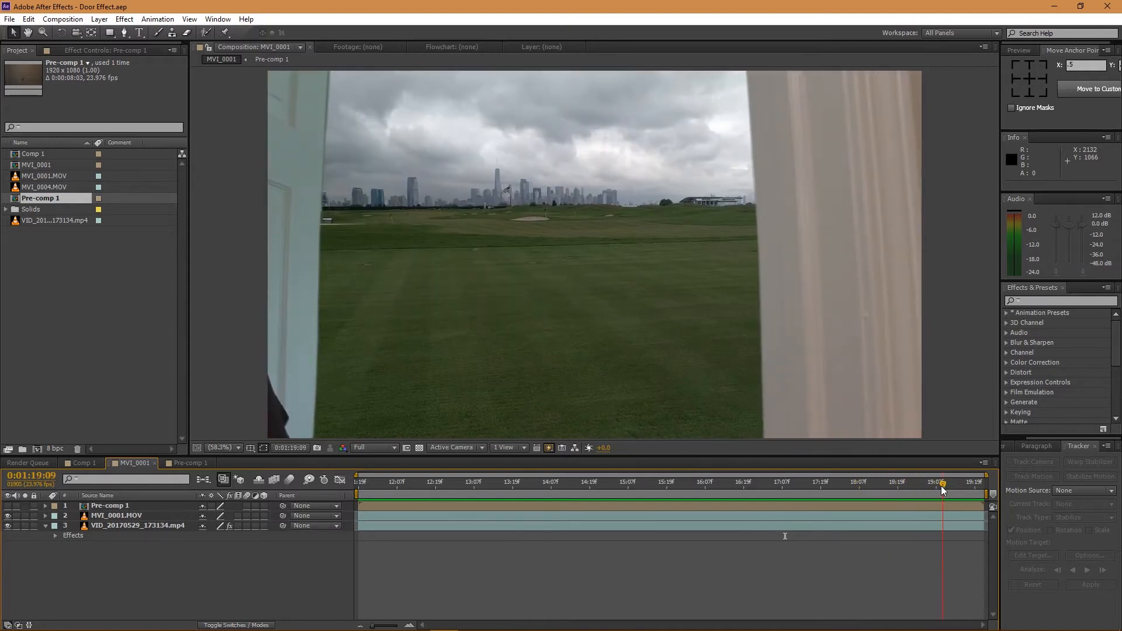
{"action": "left_click", "coordinate": [804, 481]}
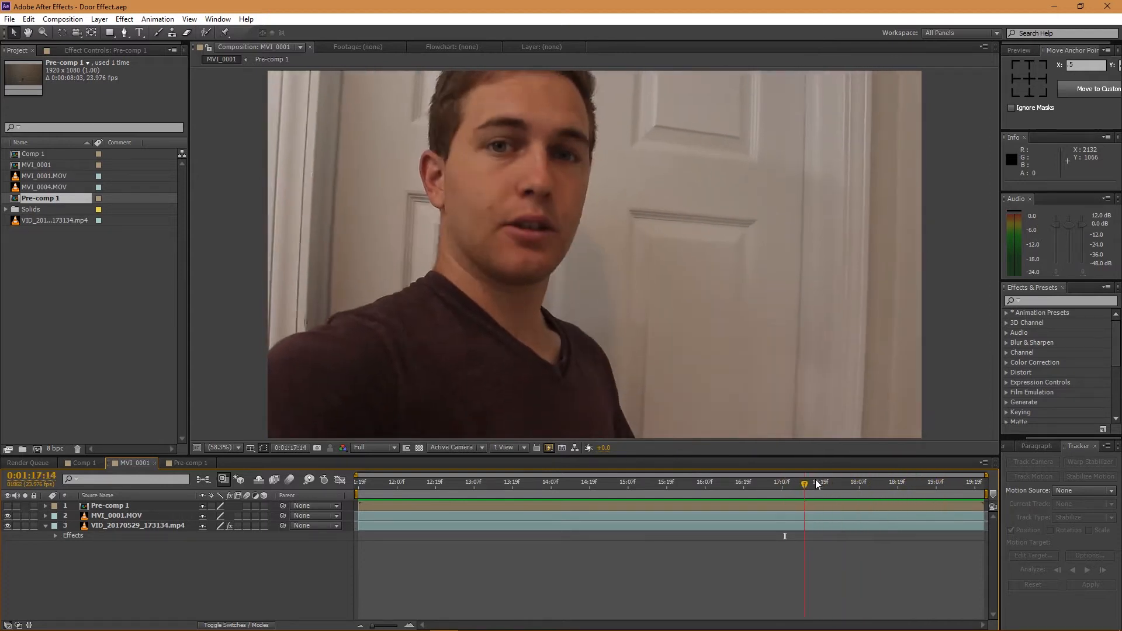
{"action": "left_click", "coordinate": [891, 481]}
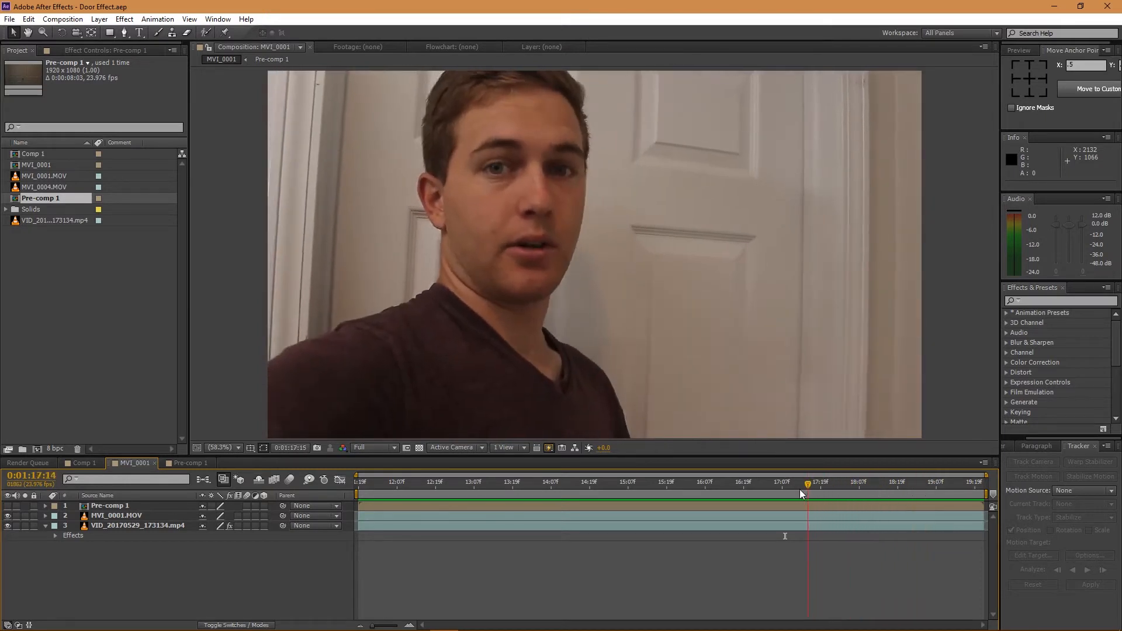
{"action": "left_click", "coordinate": [910, 482]}
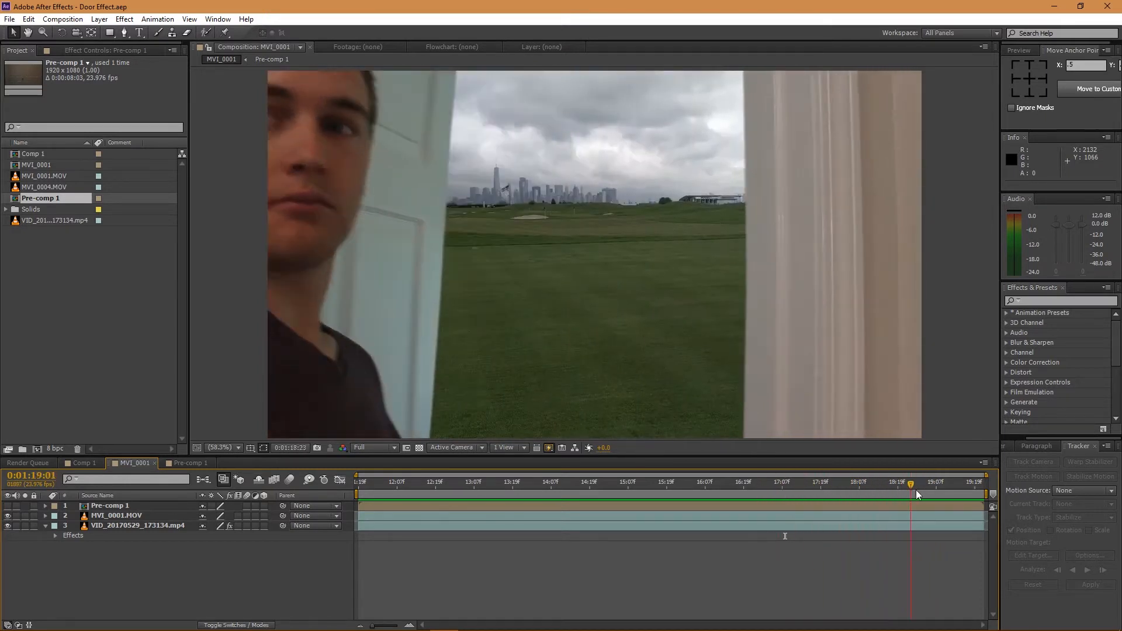
{"action": "left_click", "coordinate": [843, 494]}
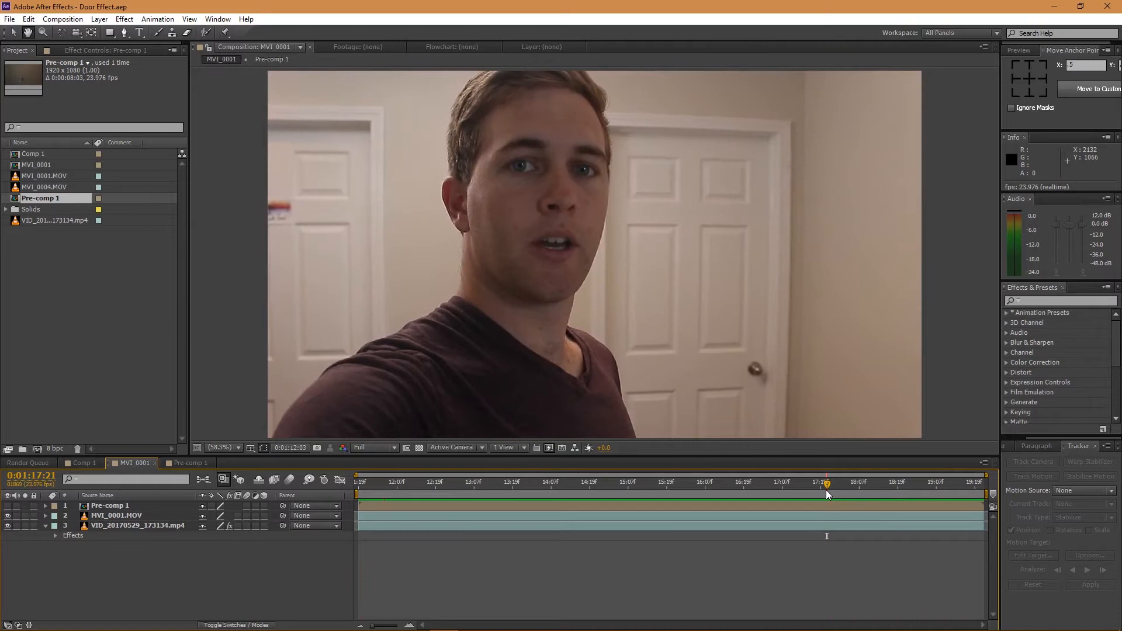
{"action": "left_click", "coordinate": [879, 482]}
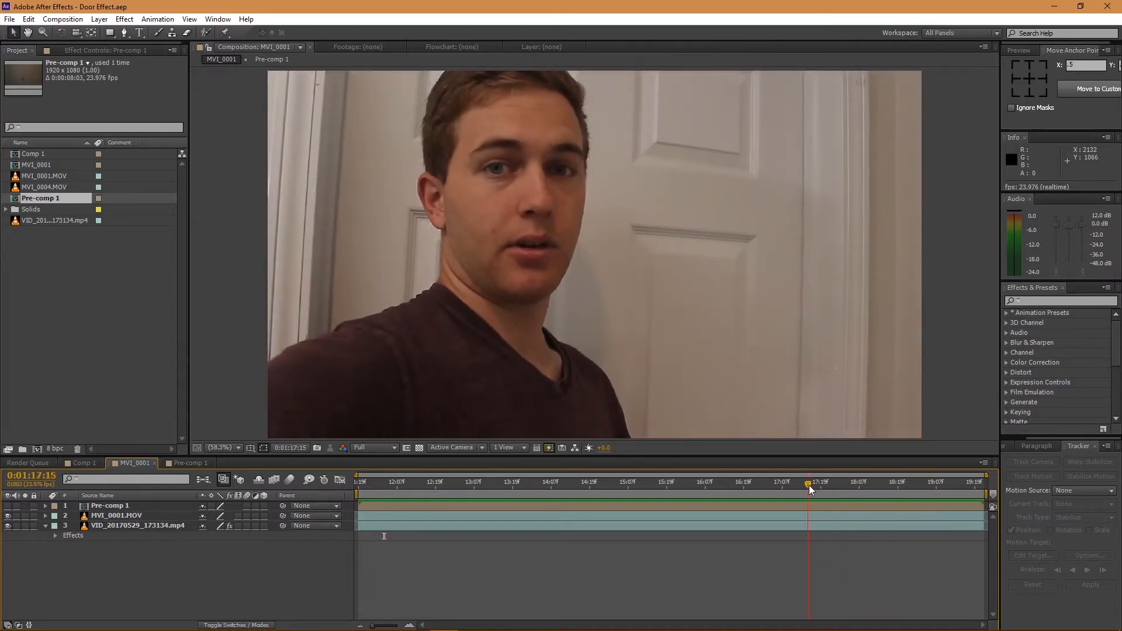
{"action": "left_click", "coordinate": [856, 482]}
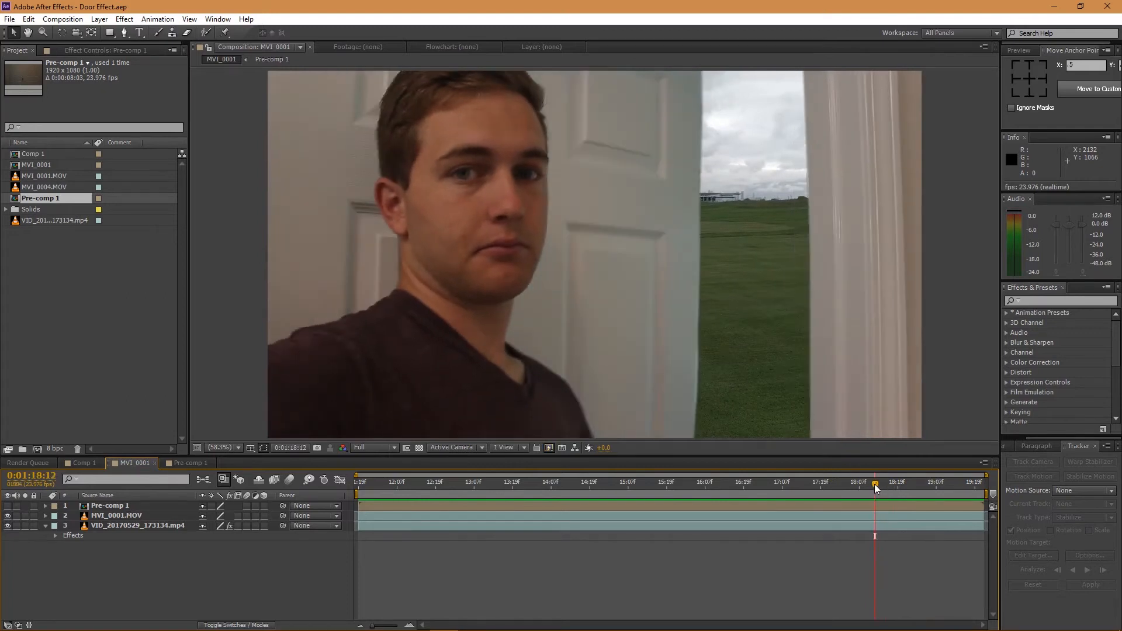
{"action": "mouse_move", "coordinate": [730, 382]}
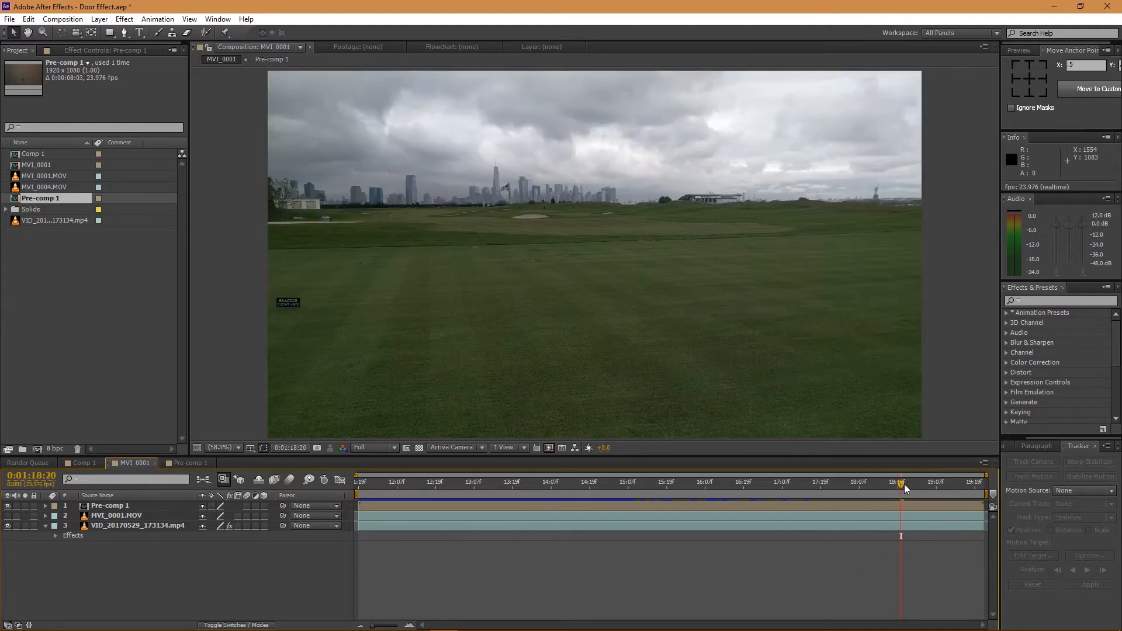
Step: Select the Pre-comp 1 layer and preview the golf-course scene through the cut-out doorway
{"action": "left_click", "coordinate": [628, 482]}
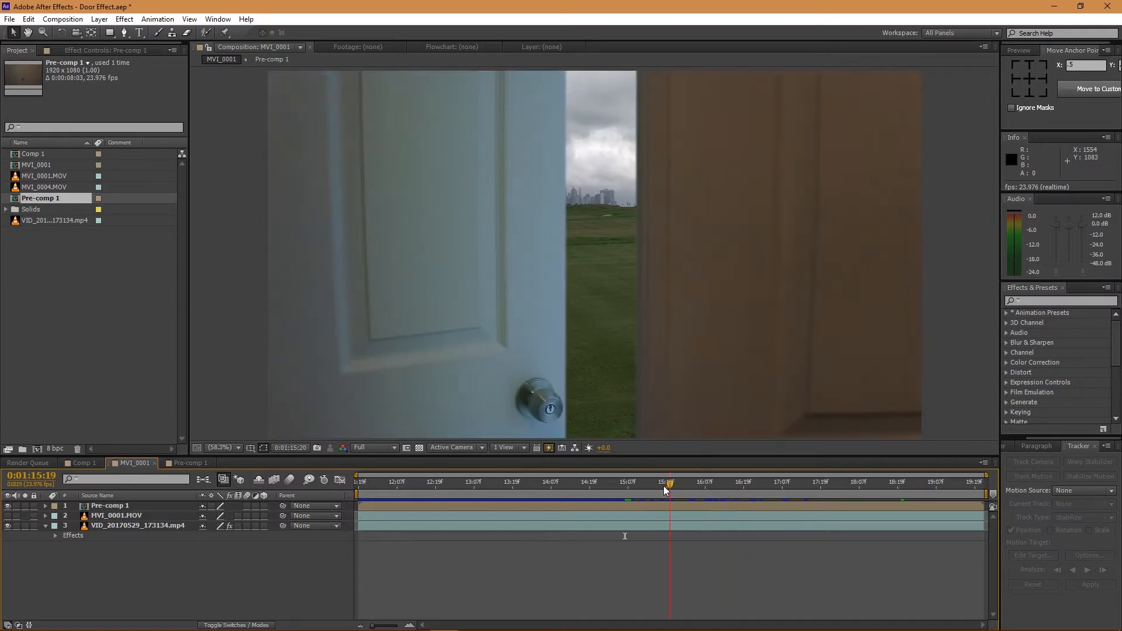
{"action": "left_click", "coordinate": [606, 482]}
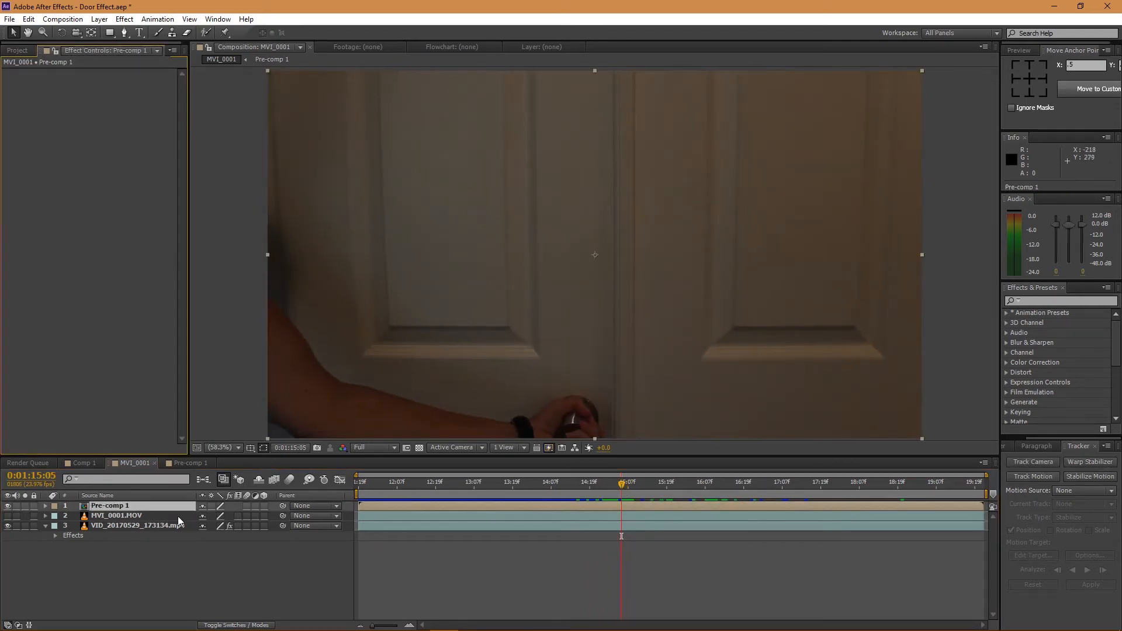
{"action": "left_click", "coordinate": [569, 482]}
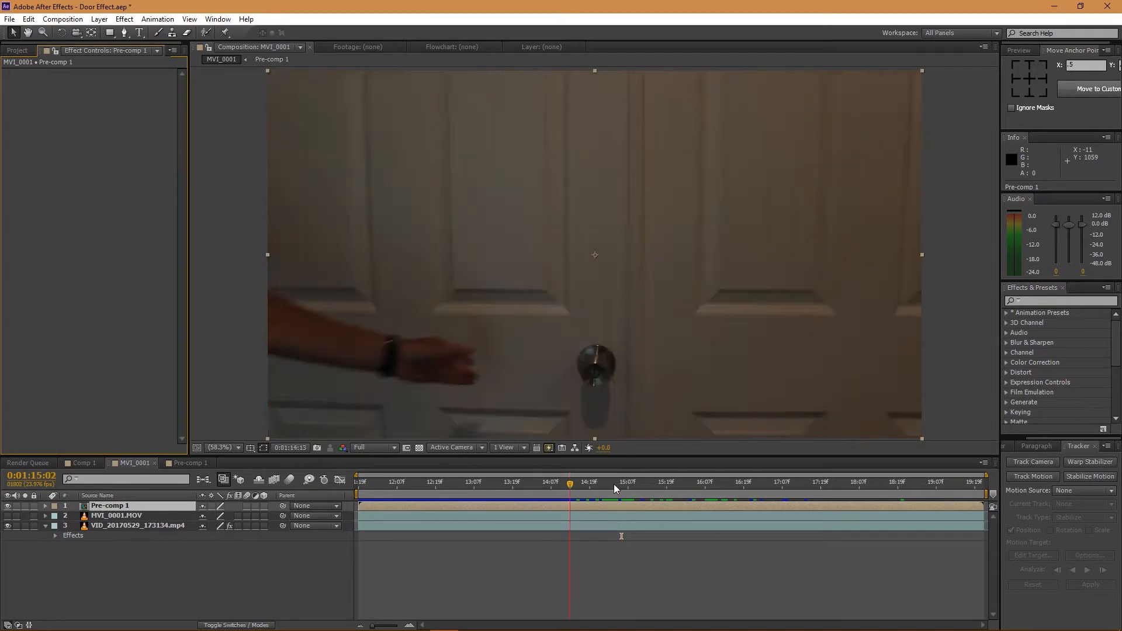
{"action": "left_click", "coordinate": [743, 482]}
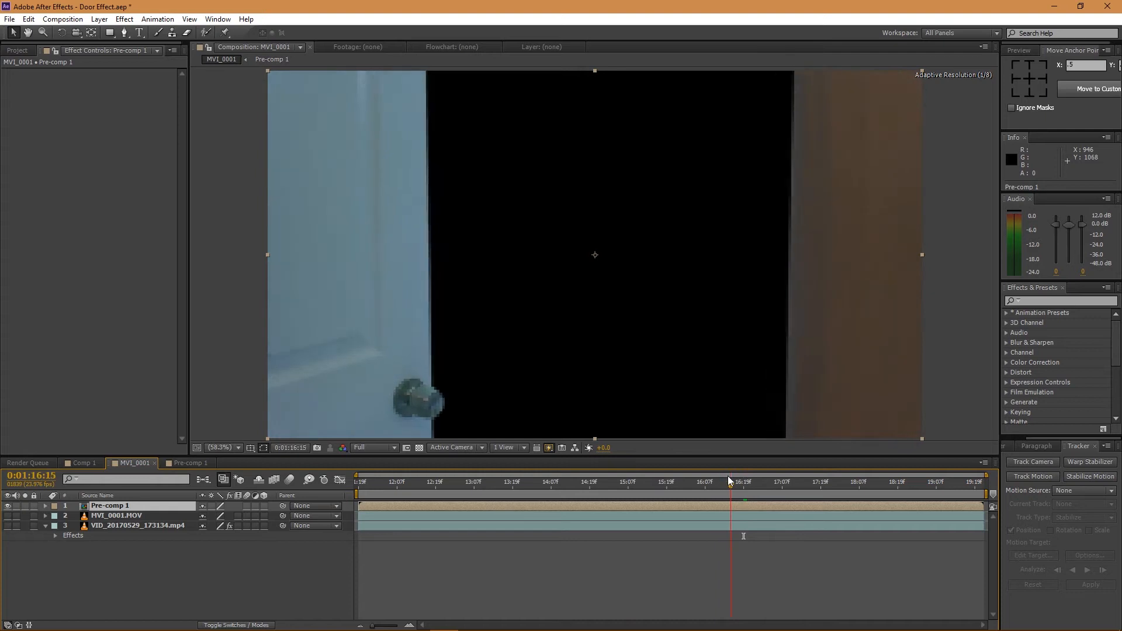
{"action": "left_click", "coordinate": [714, 481]}
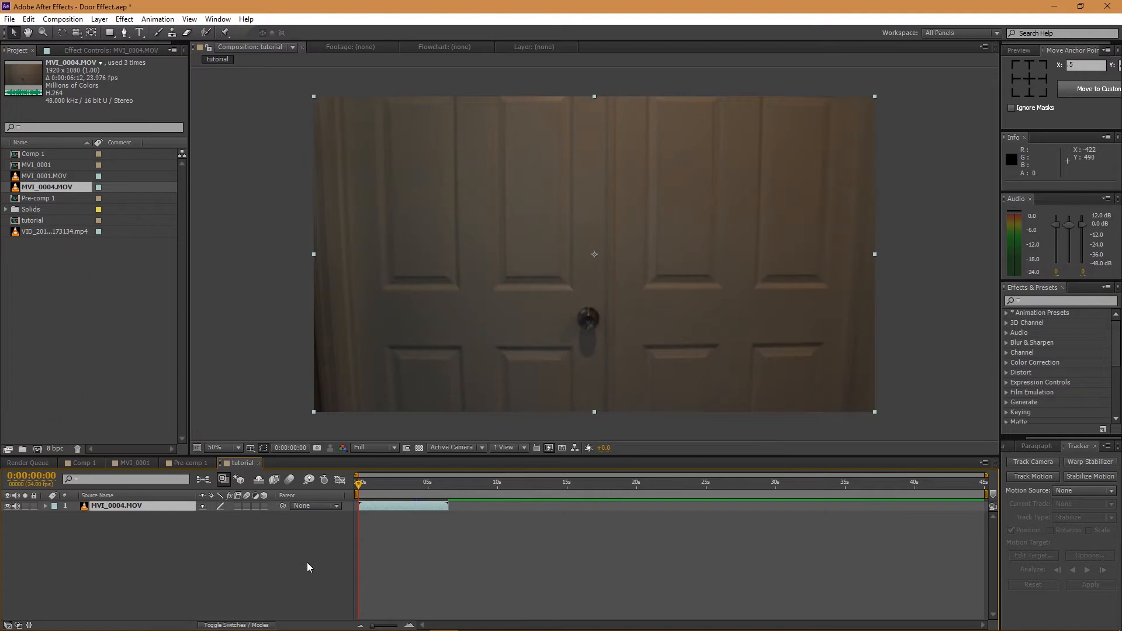
Step: Clear the layer selection and move to the 3:18 frame where the door opens
{"action": "left_click", "coordinate": [382, 483]}
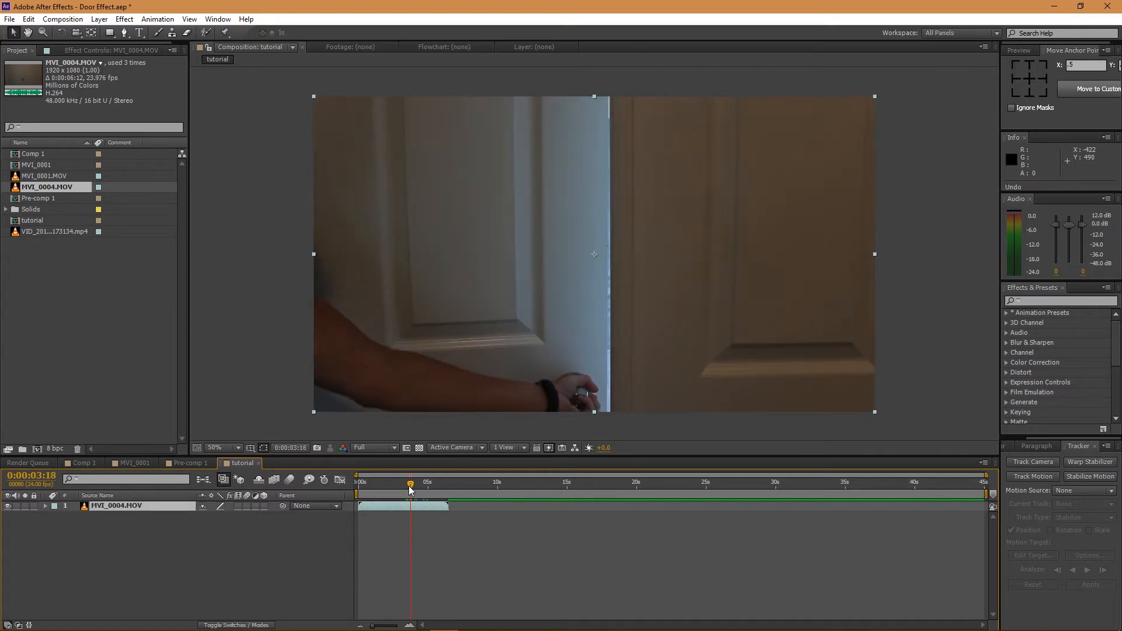
{"action": "left_click", "coordinate": [216, 447]}
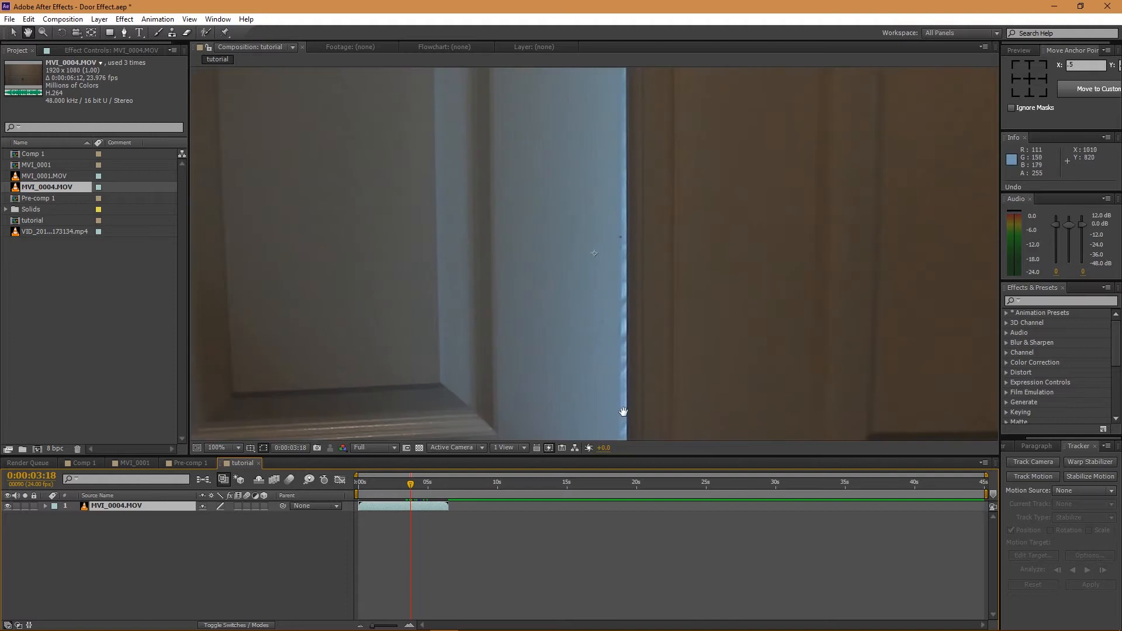
Step: Zoom in on the door edge, expand Mask 1 and set its mode to None
{"action": "left_click", "coordinate": [212, 447]}
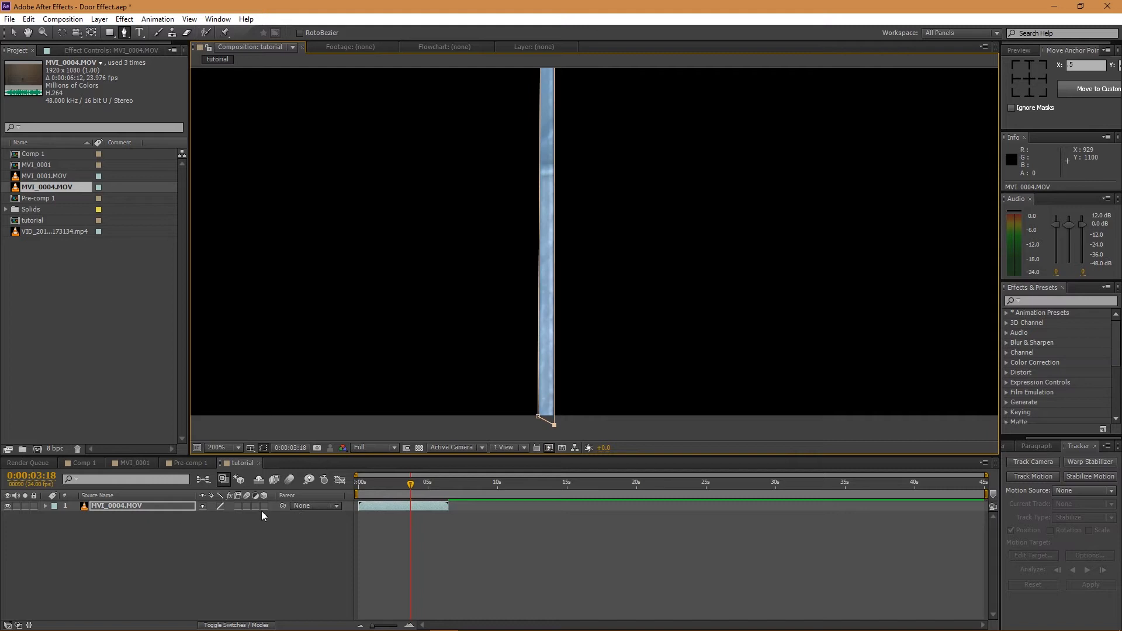
{"action": "left_click", "coordinate": [44, 505]}
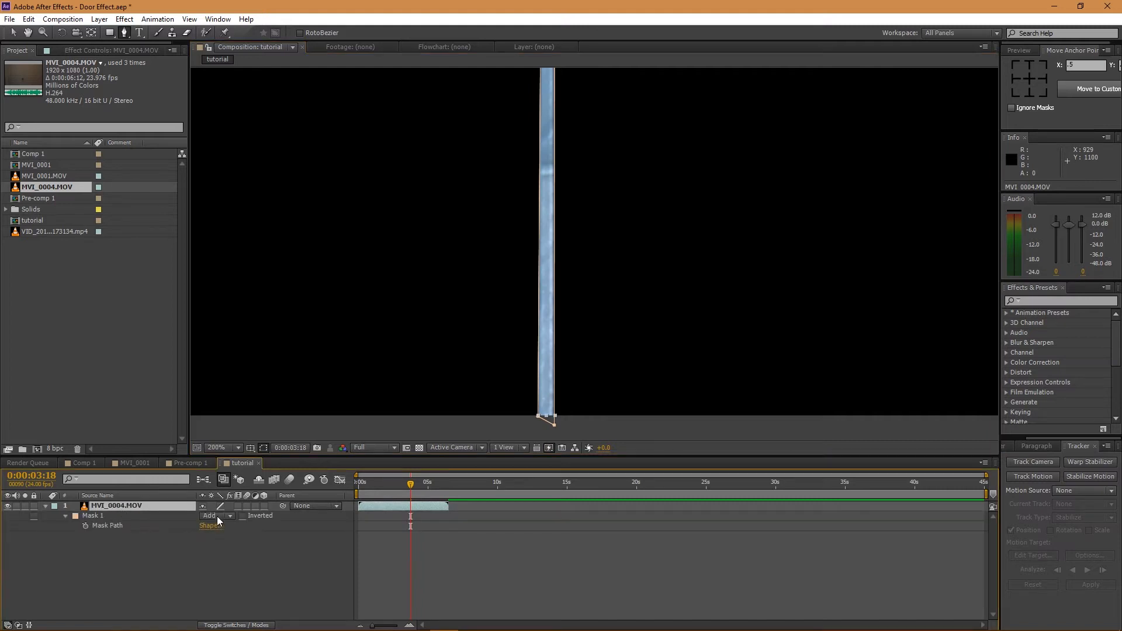
{"action": "left_click", "coordinate": [215, 515]}
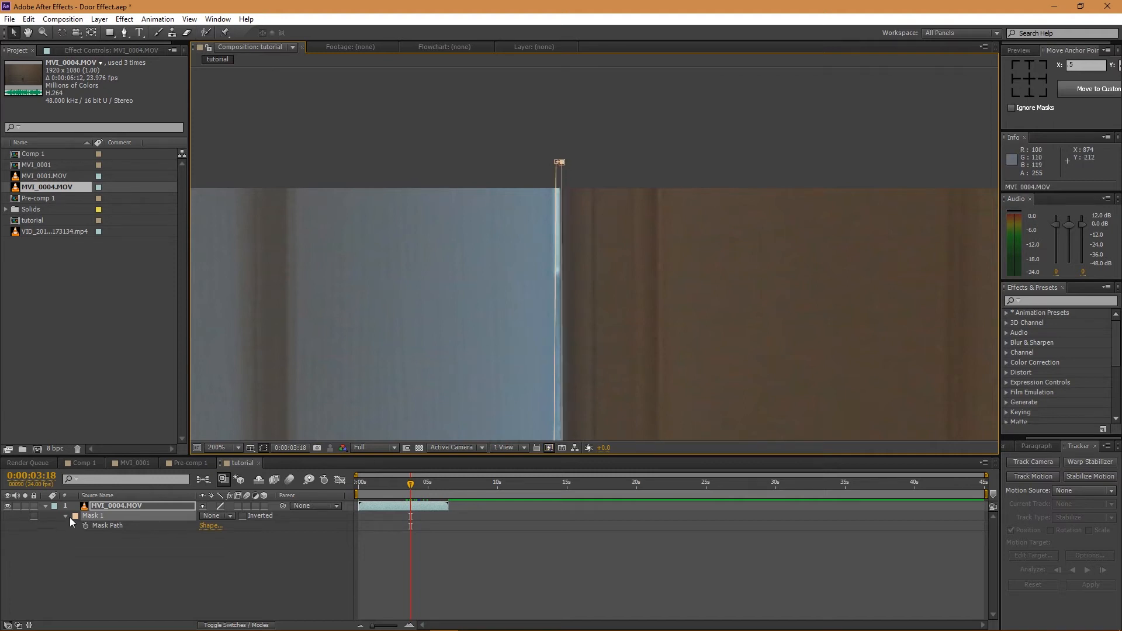
{"action": "mouse_move", "coordinate": [84, 525]}
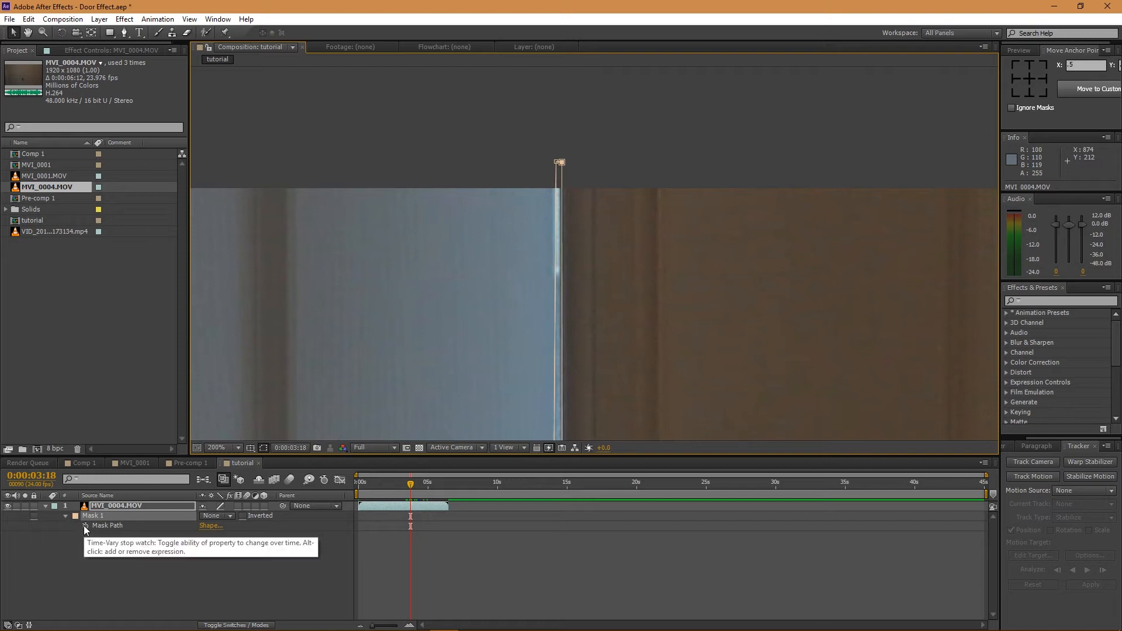
Step: Turn on keyframing for Mask 1's Mask Path
{"action": "left_click", "coordinate": [86, 526]}
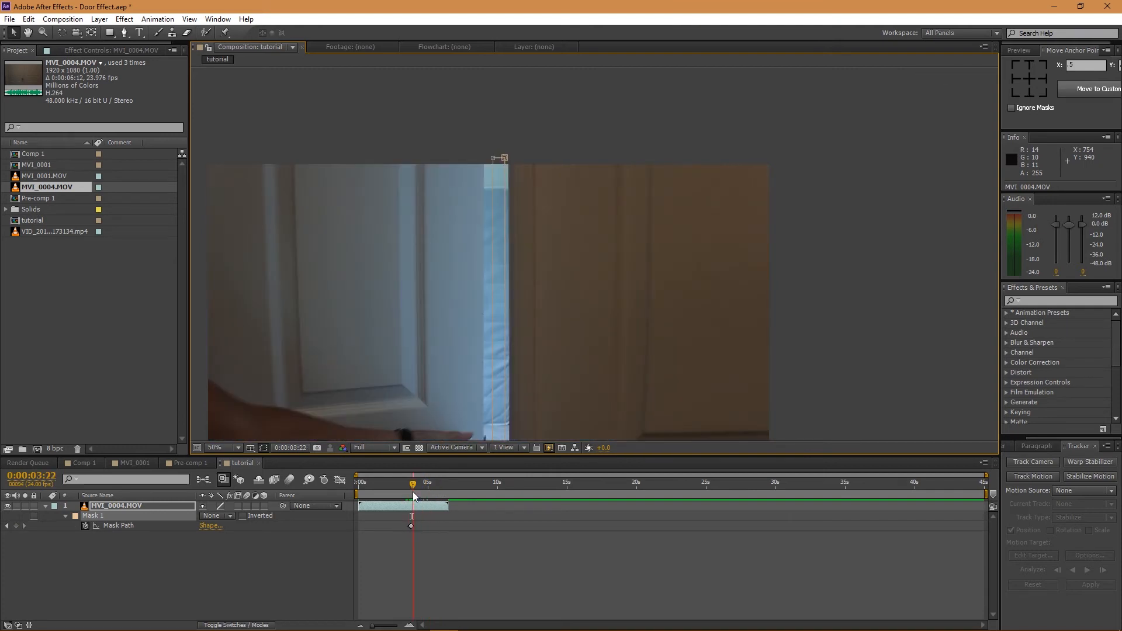
{"action": "mouse_move", "coordinate": [412, 486]}
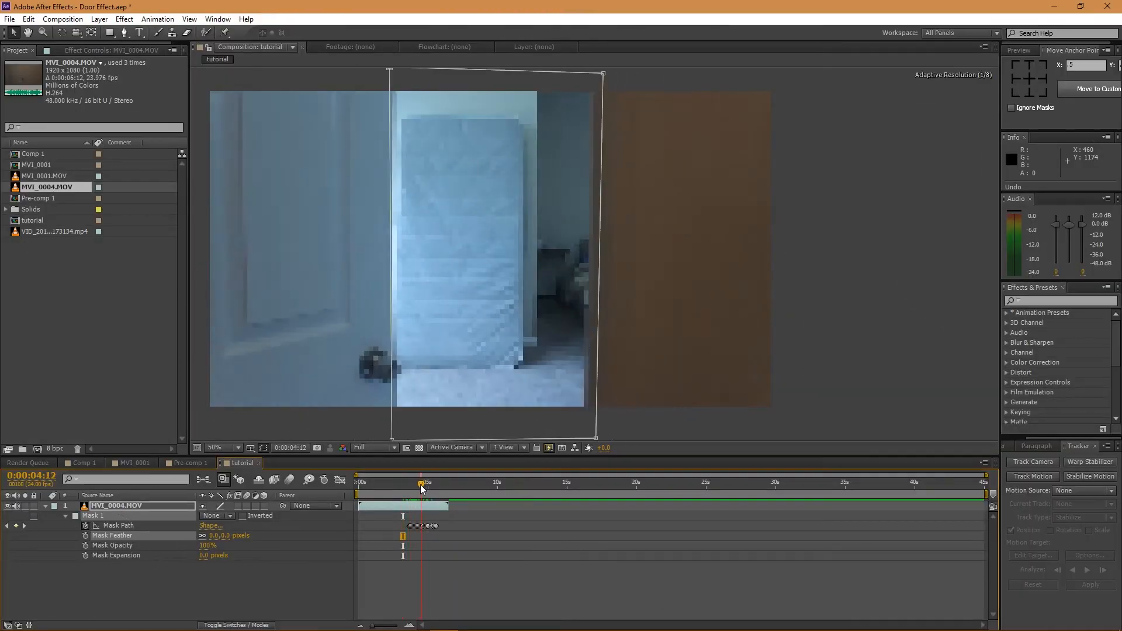
Step: Step further into the door opening and set Mask 1 to Subtract
{"action": "left_click", "coordinate": [428, 482]}
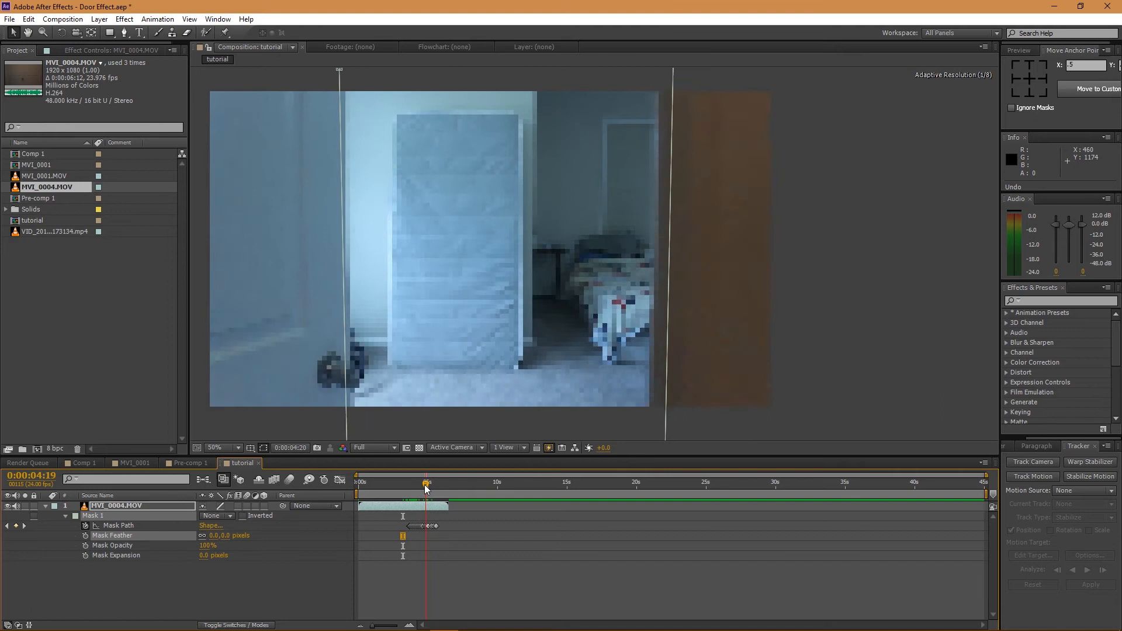
{"action": "left_click", "coordinate": [413, 482]}
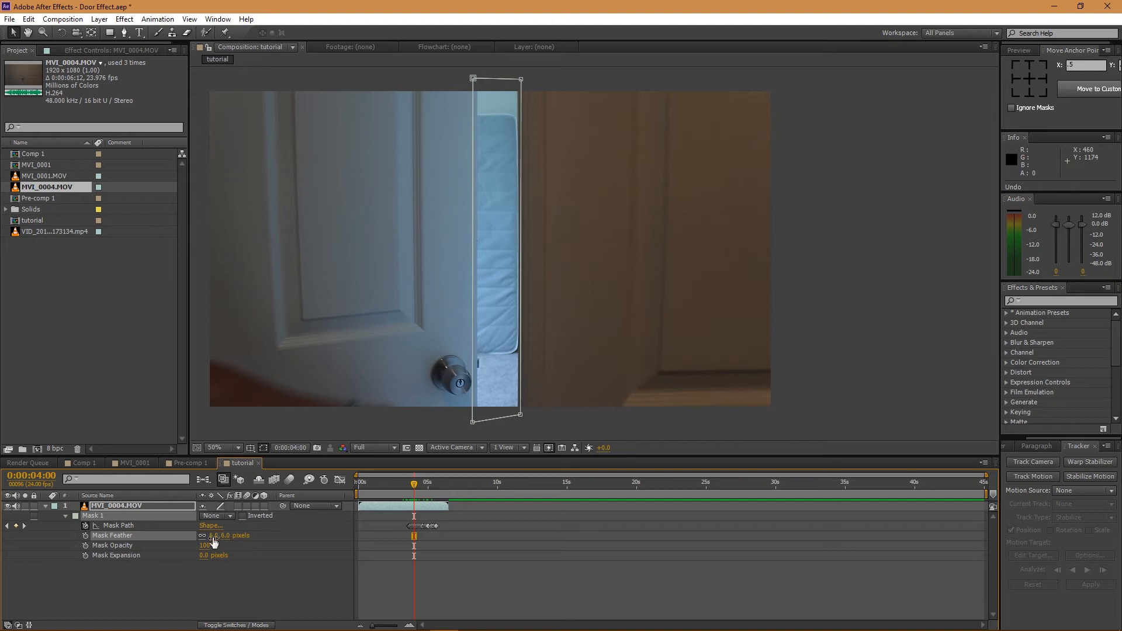
{"action": "mouse_move", "coordinate": [85, 556]}
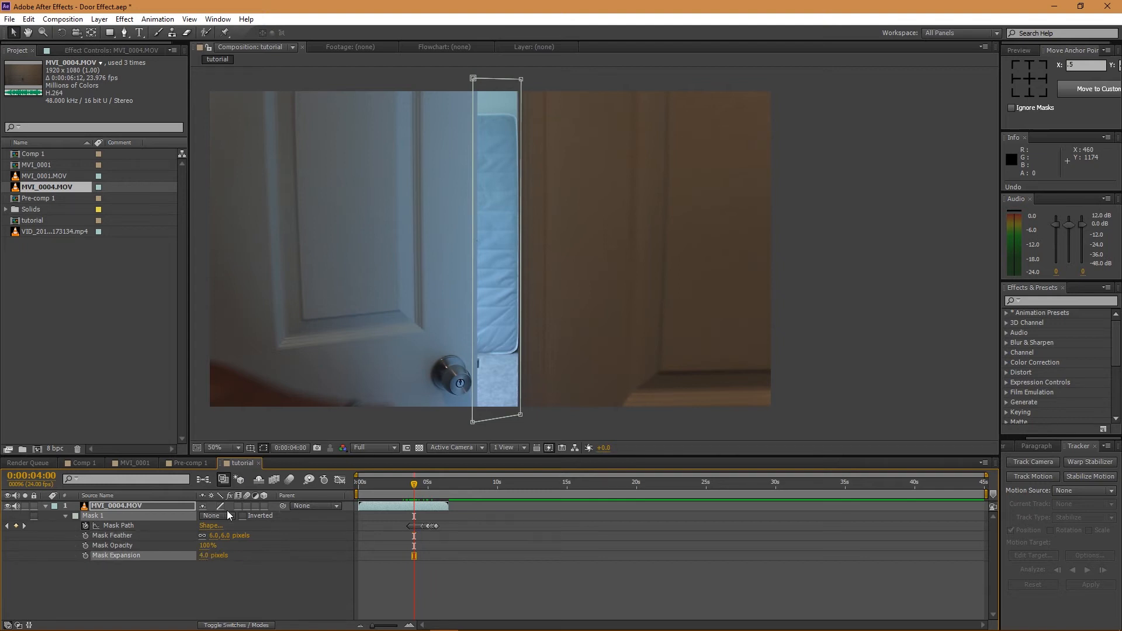
{"action": "left_click", "coordinate": [214, 515]}
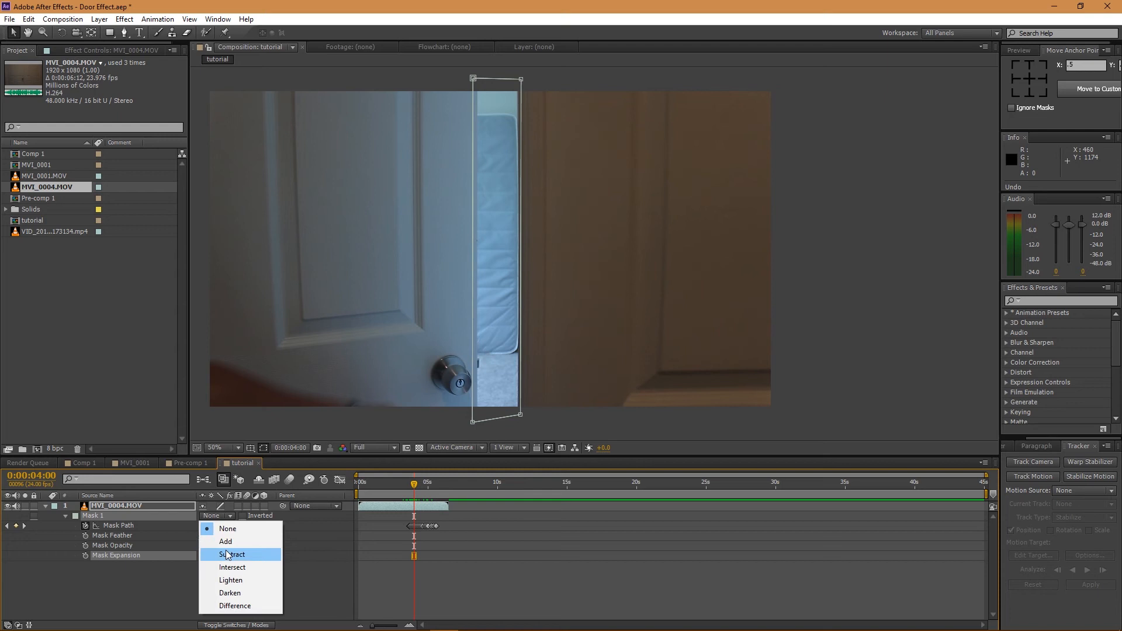
{"action": "left_click", "coordinate": [232, 554]}
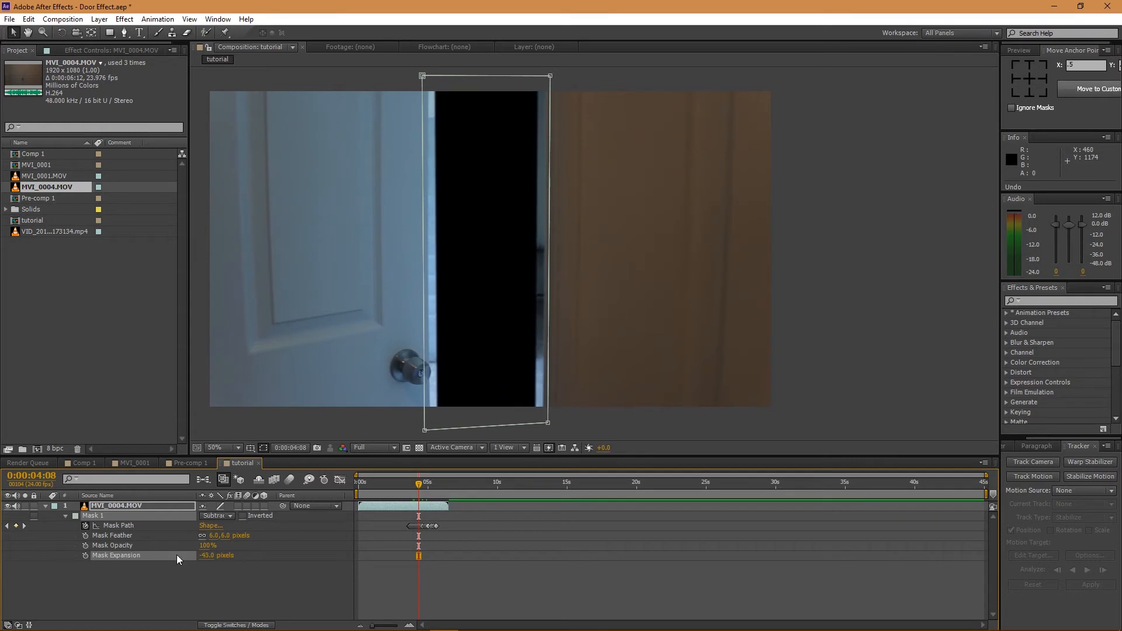
Step: Set Mask Expansion to 4 pixels and switch Mask 1's mode to None
{"action": "double_click", "coordinate": [217, 555]}
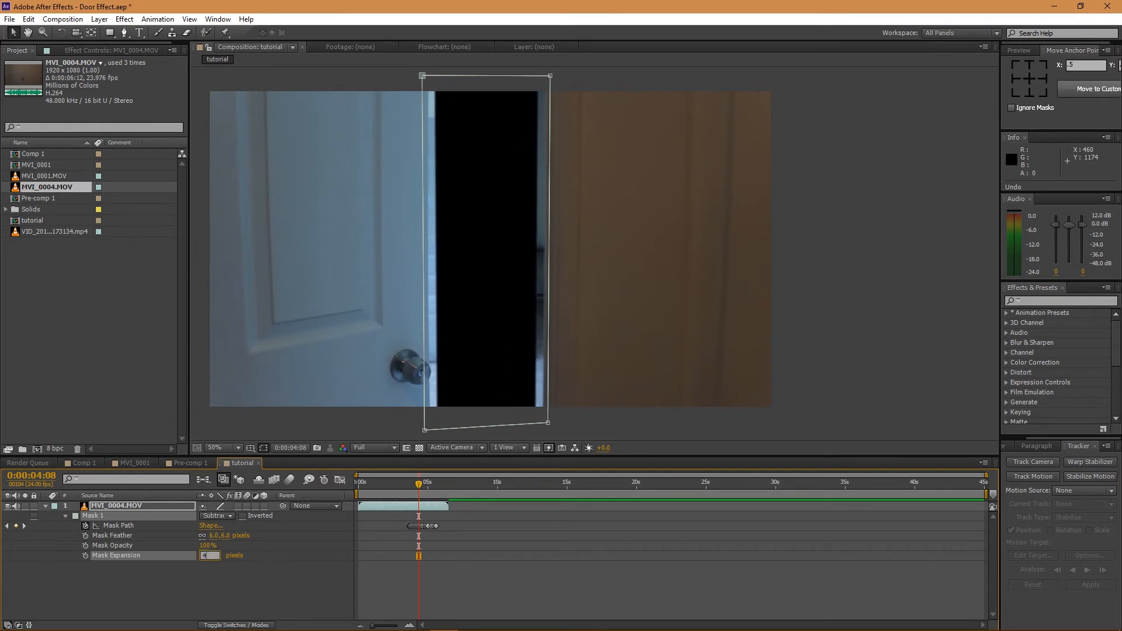
{"action": "left_click", "coordinate": [424, 482]}
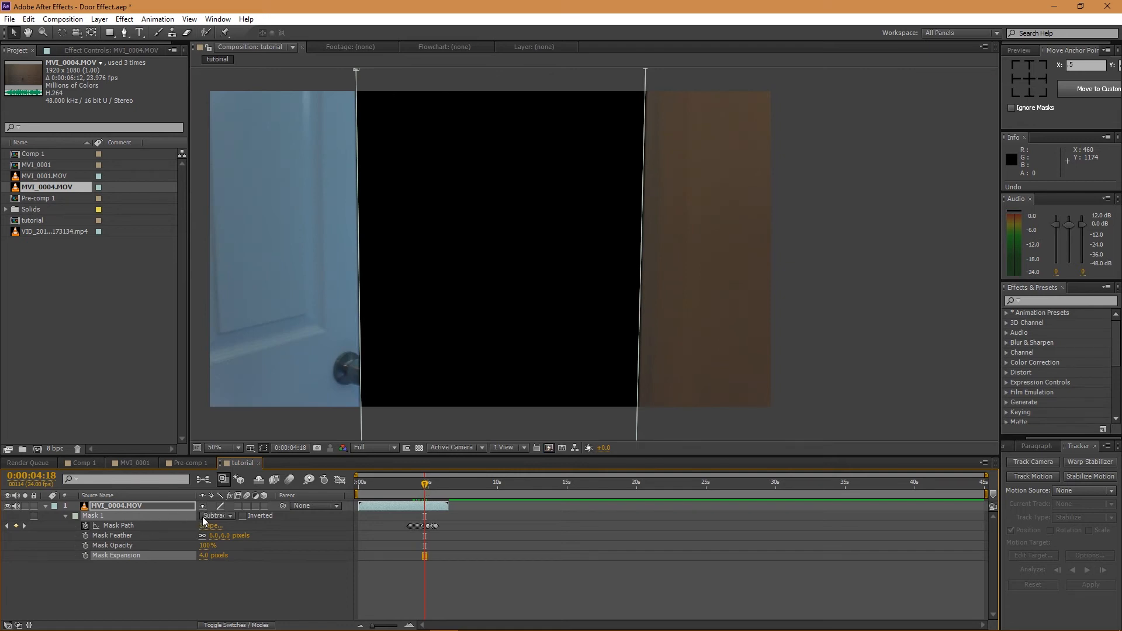
{"action": "left_click", "coordinate": [215, 516]}
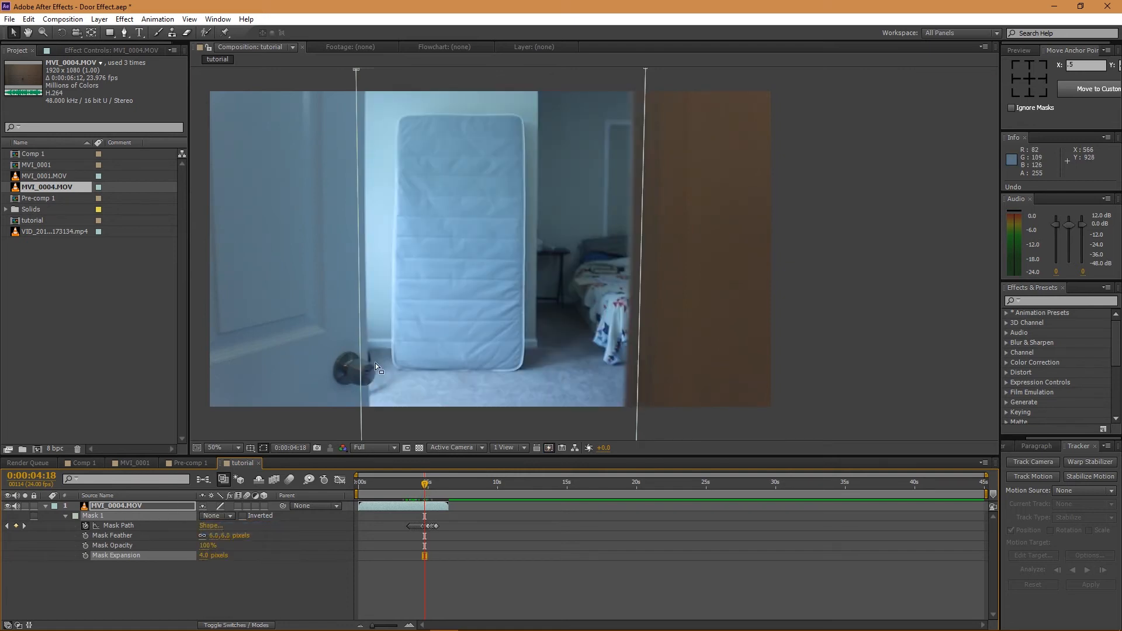
{"action": "mouse_move", "coordinate": [386, 420]}
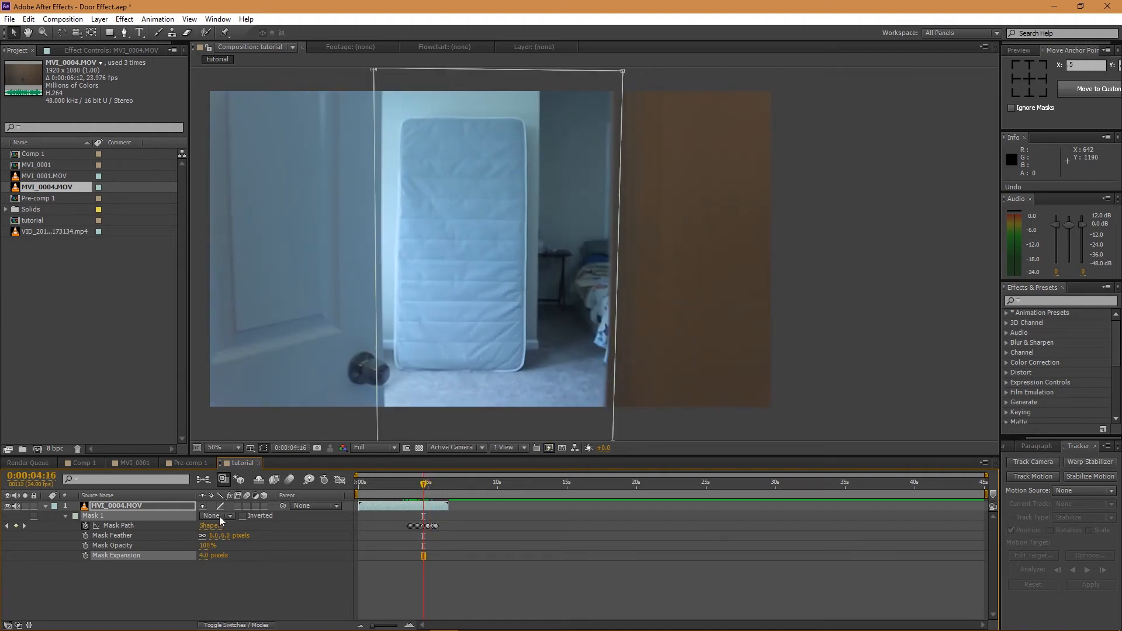
{"action": "left_click", "coordinate": [128, 505]}
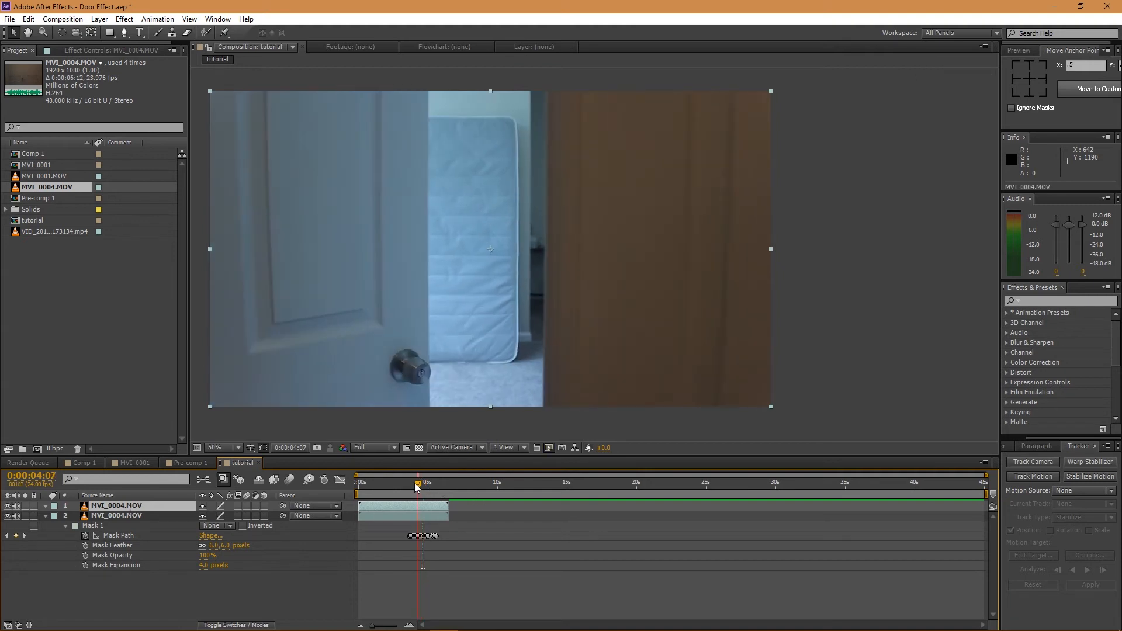
Step: Step back to a slightly earlier frame for tracing the doorknob mask
{"action": "left_click", "coordinate": [418, 482]}
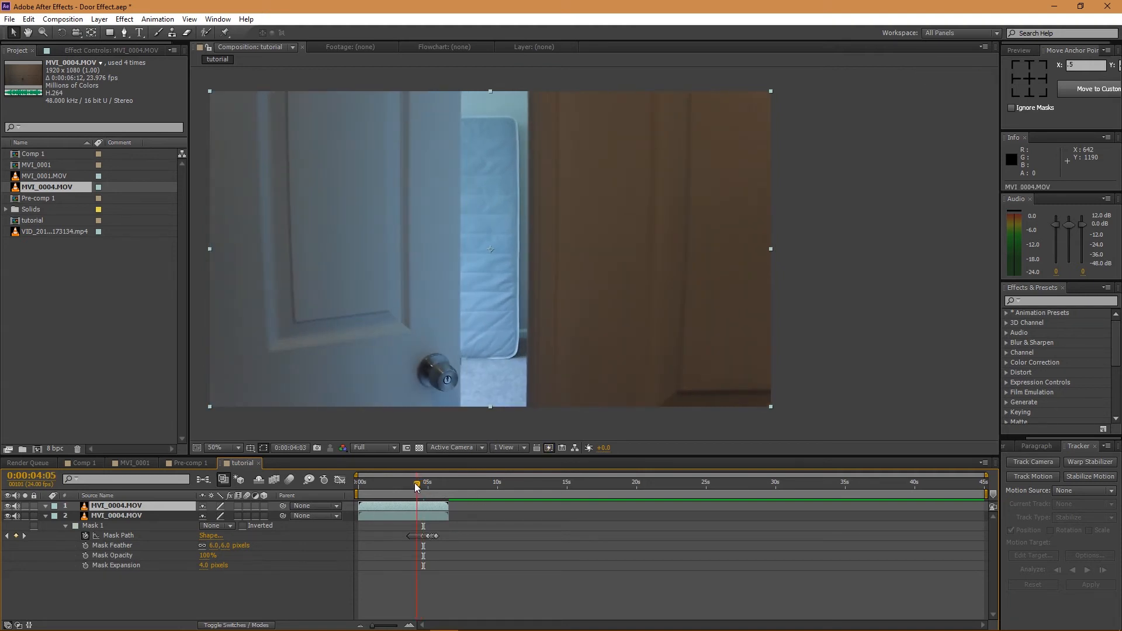
{"action": "left_click", "coordinate": [417, 482]}
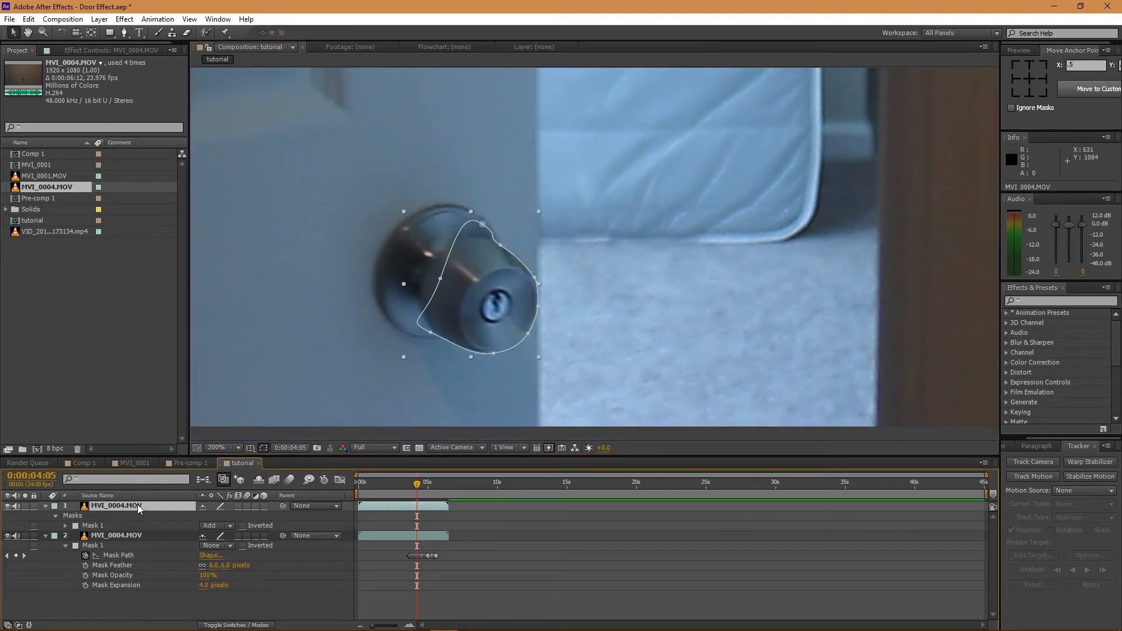
Step: Expand the doorknob mask's properties and keep its mode set to Add
{"action": "left_click", "coordinate": [54, 516]}
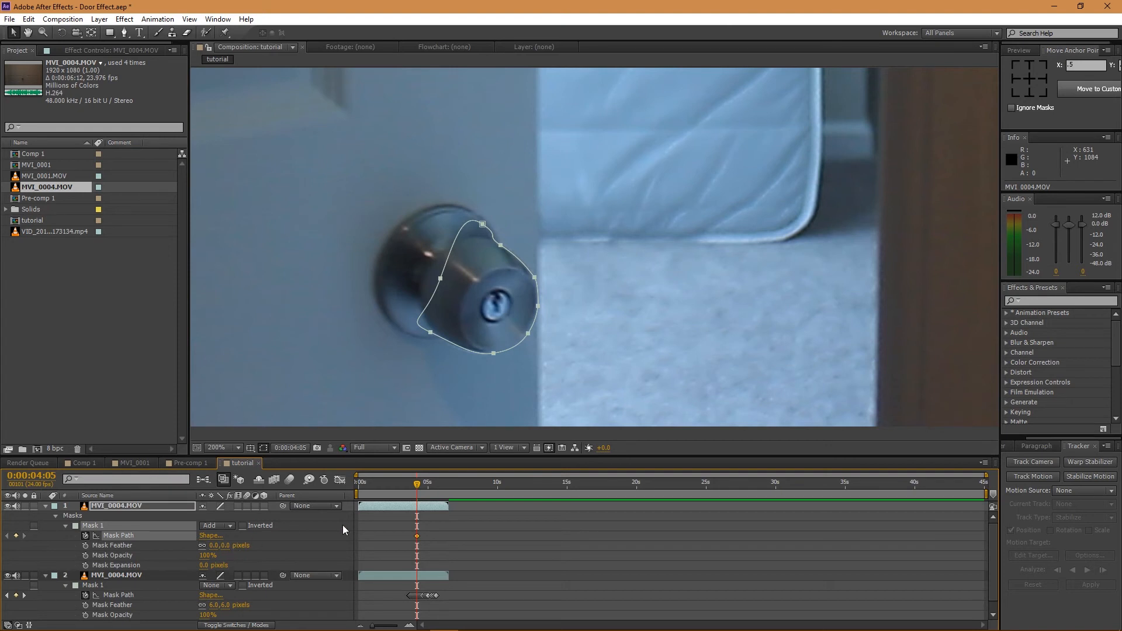
{"action": "left_click", "coordinate": [220, 525]}
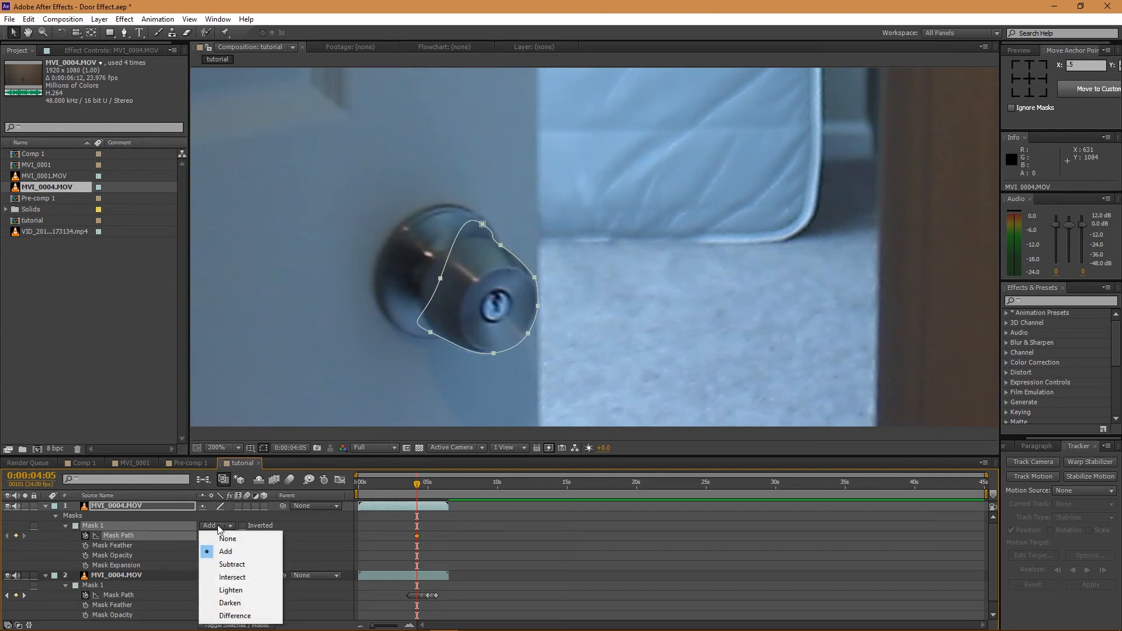
{"action": "left_click", "coordinate": [228, 539]}
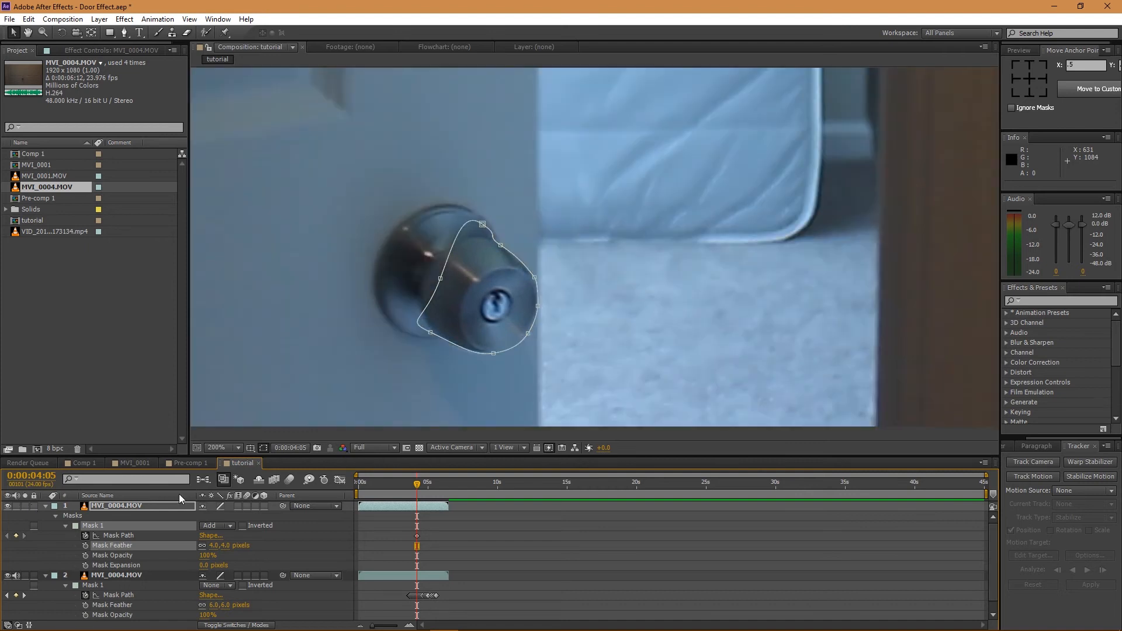
{"action": "mouse_move", "coordinate": [306, 541]}
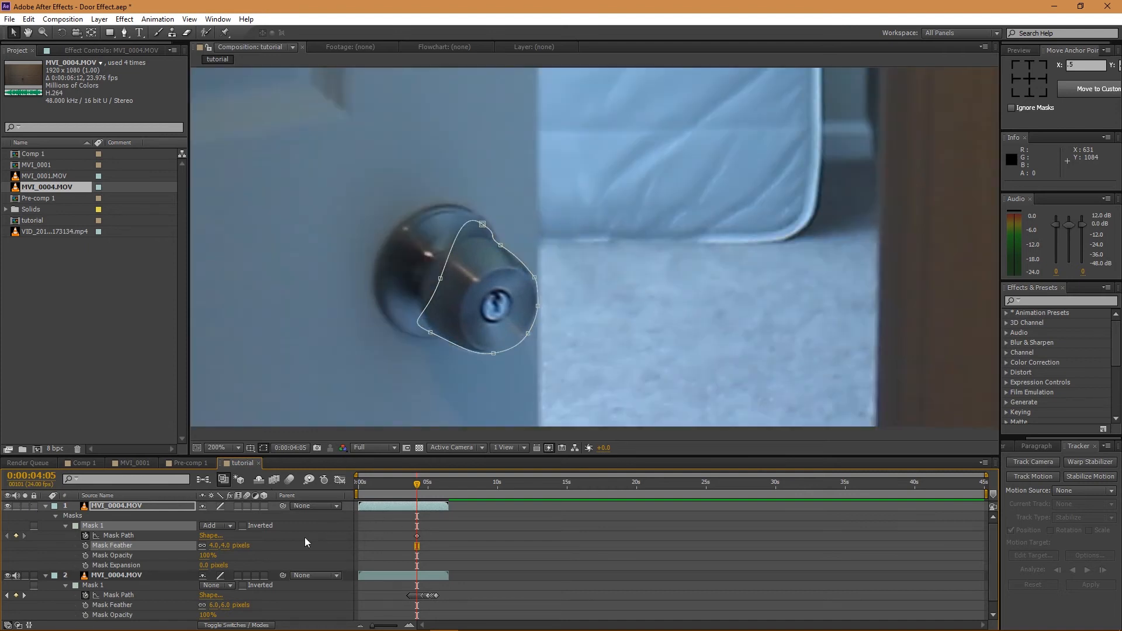
{"action": "mouse_move", "coordinate": [478, 467]}
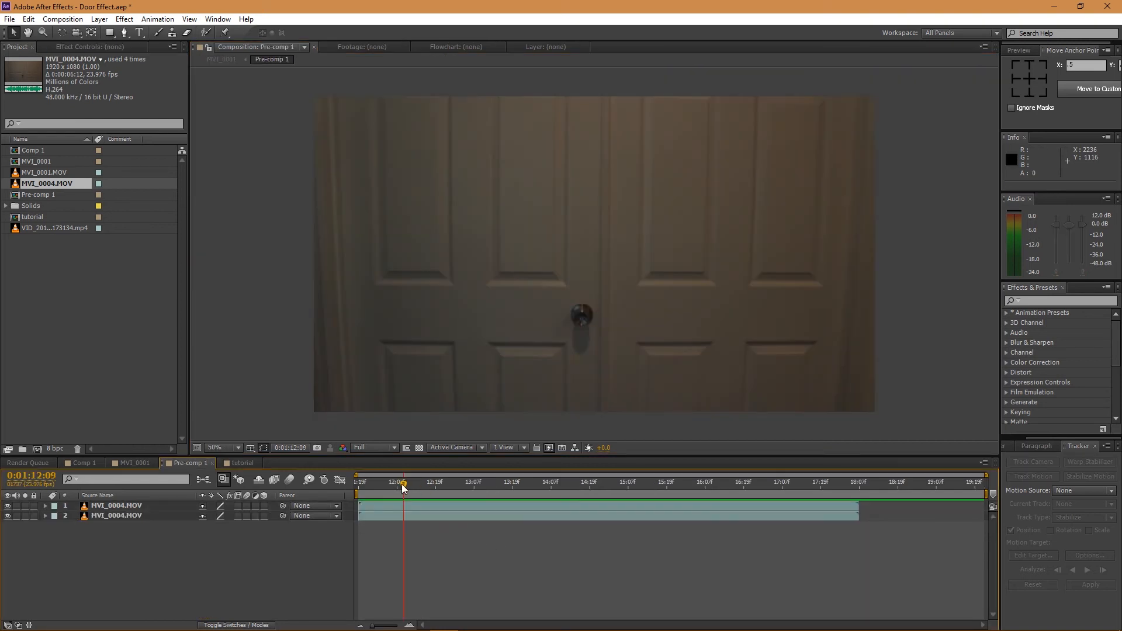
Step: Scrub to the open-door frames and hide the lower door layer to check the handle
{"action": "left_click", "coordinate": [694, 481]}
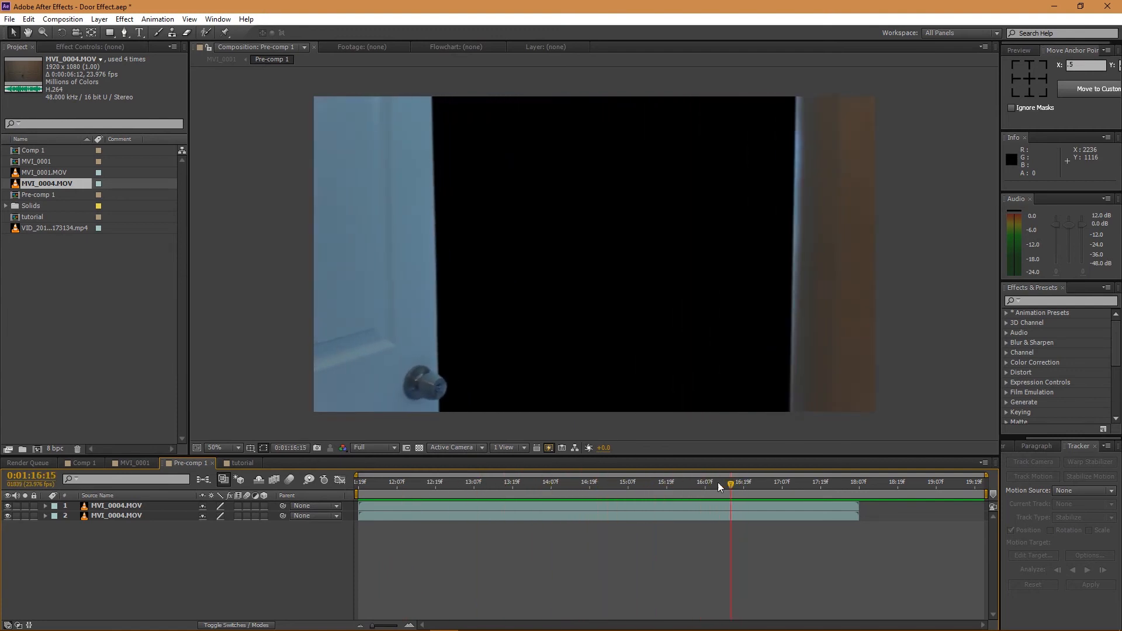
{"action": "left_click", "coordinate": [737, 480]}
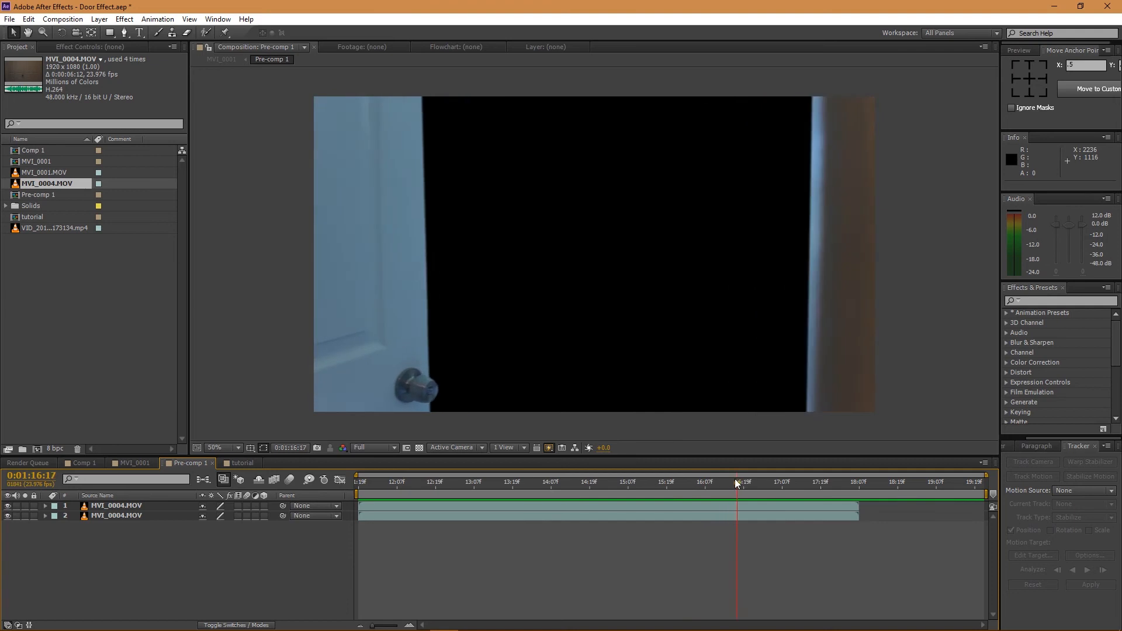
{"action": "left_click", "coordinate": [724, 481]}
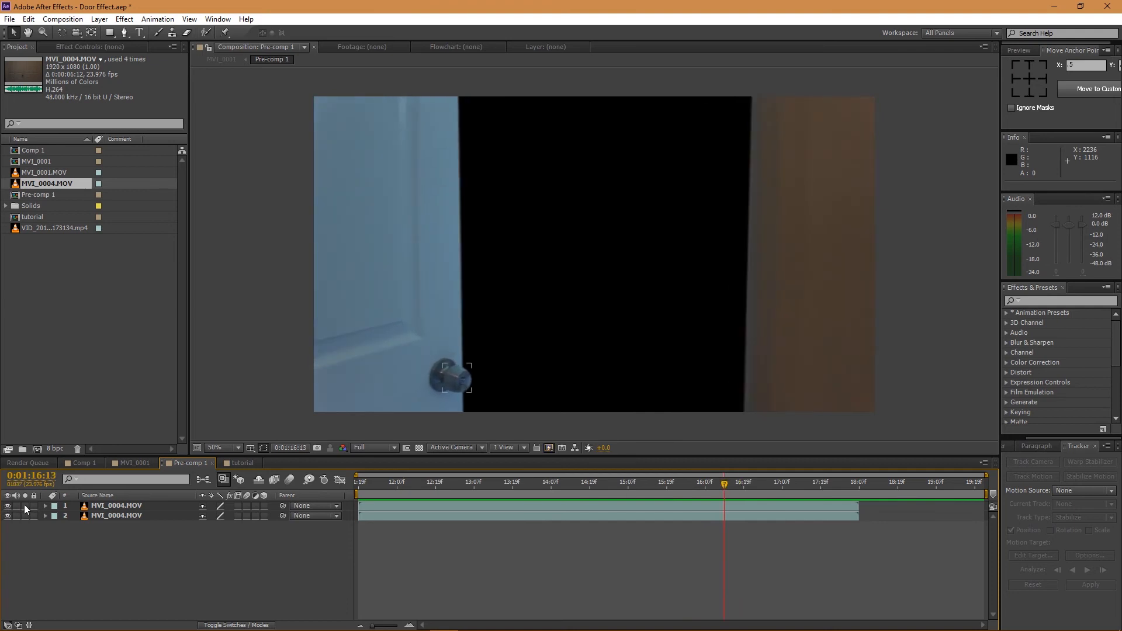
{"action": "left_click", "coordinate": [665, 481]}
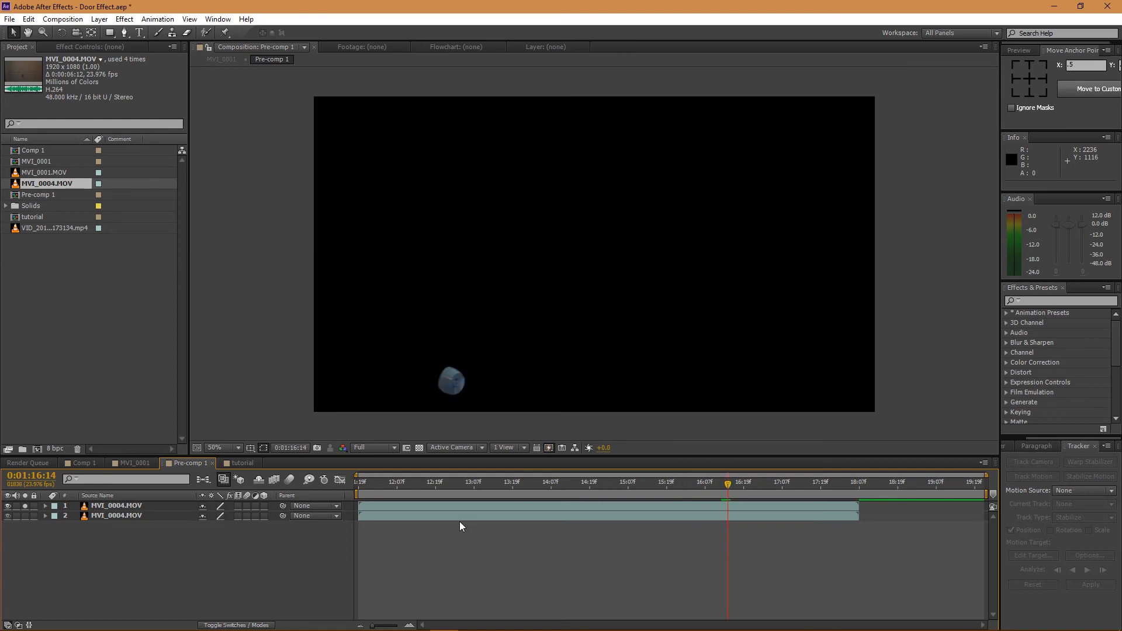
{"action": "left_click", "coordinate": [542, 481]}
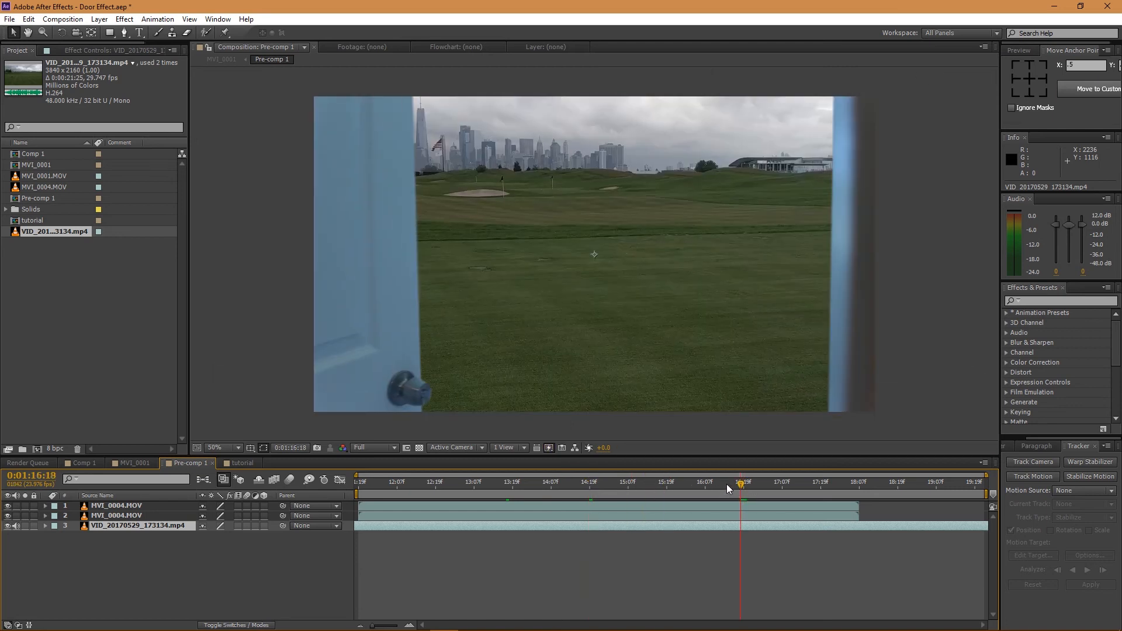
Step: Shift the Pre-comp 1 time indicator to nearby frames of the open door
{"action": "left_click", "coordinate": [721, 483]}
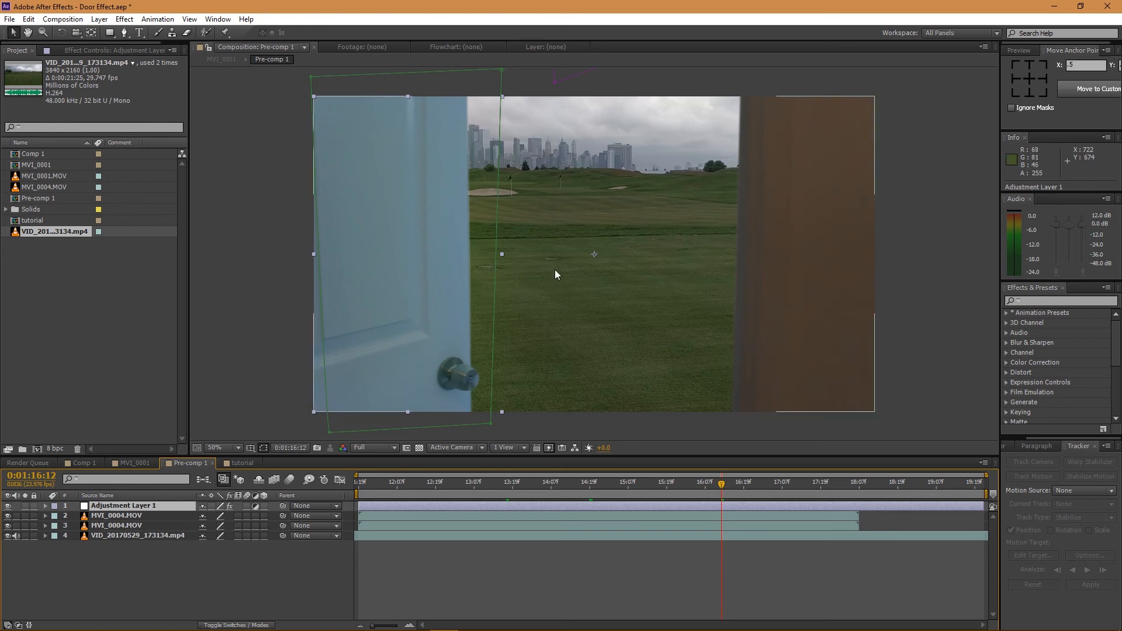
{"action": "left_click", "coordinate": [742, 482]}
{"action": "type", "text": "curv"}
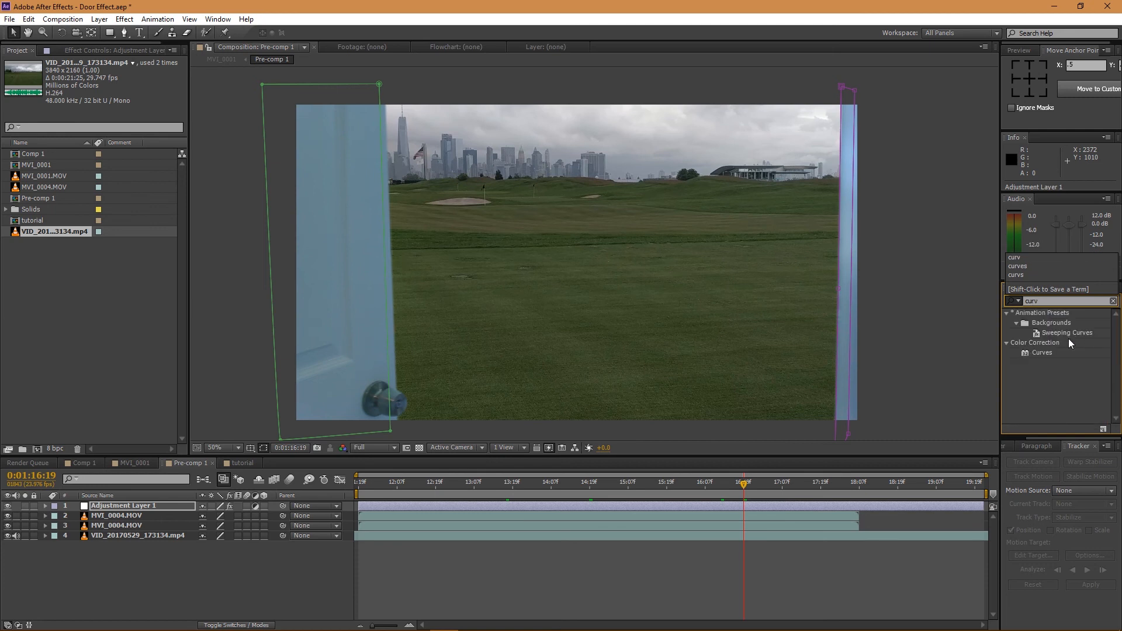
Step: Apply Curves to Adjustment Layer 1 and bend its red, green and blue channel curves
{"action": "left_click", "coordinate": [576, 263]}
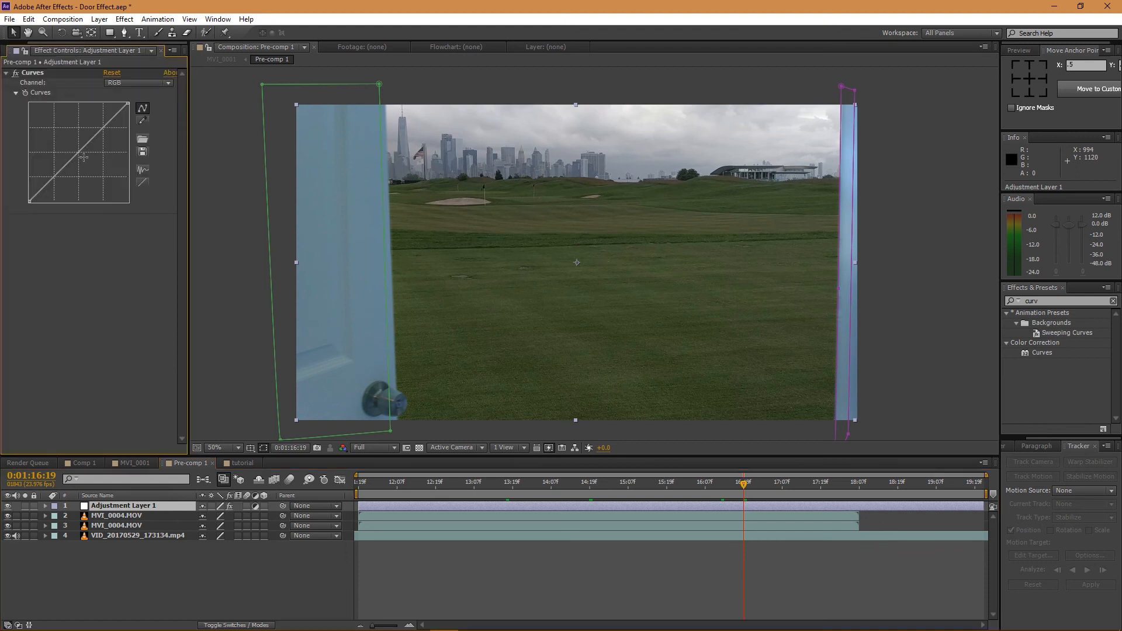
{"action": "left_click", "coordinate": [136, 83]}
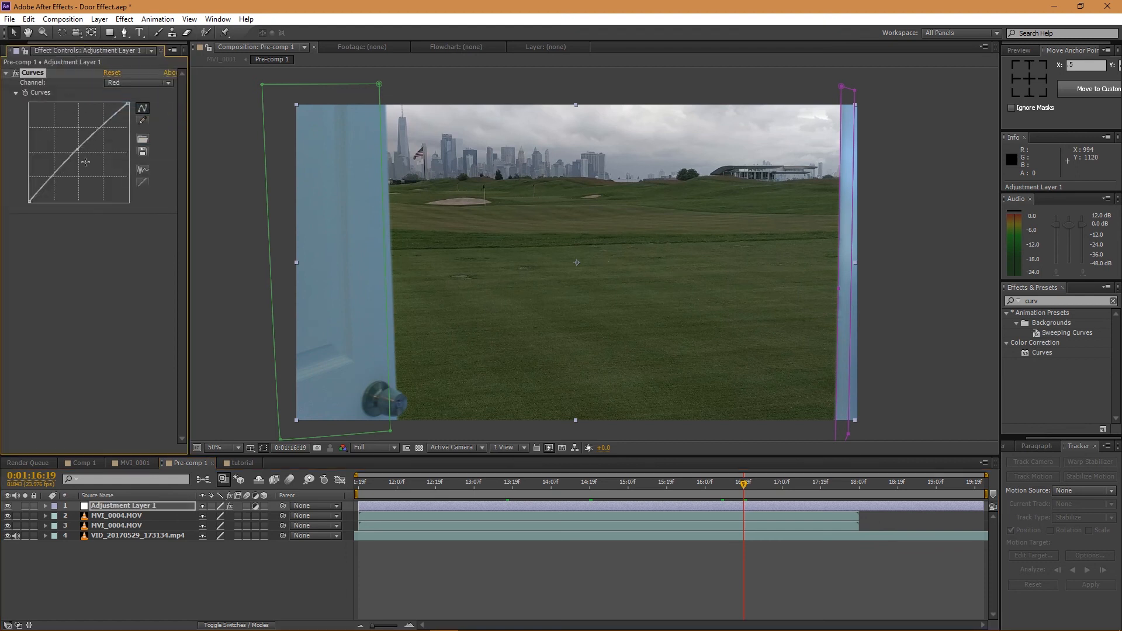
{"action": "left_click", "coordinate": [138, 83]}
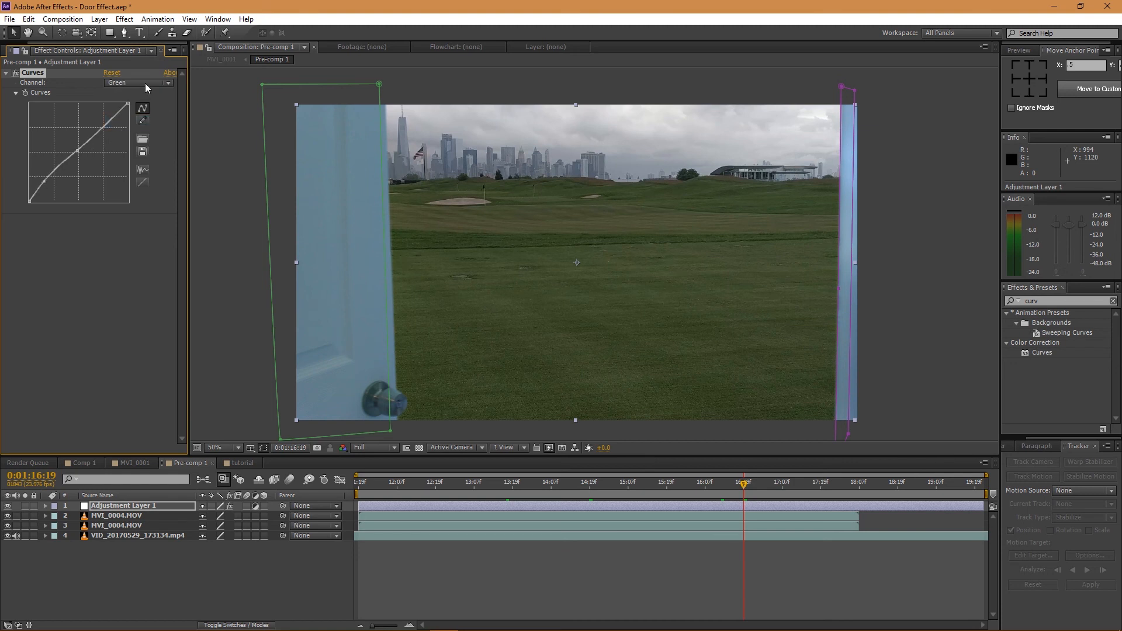
{"action": "left_click", "coordinate": [137, 83]}
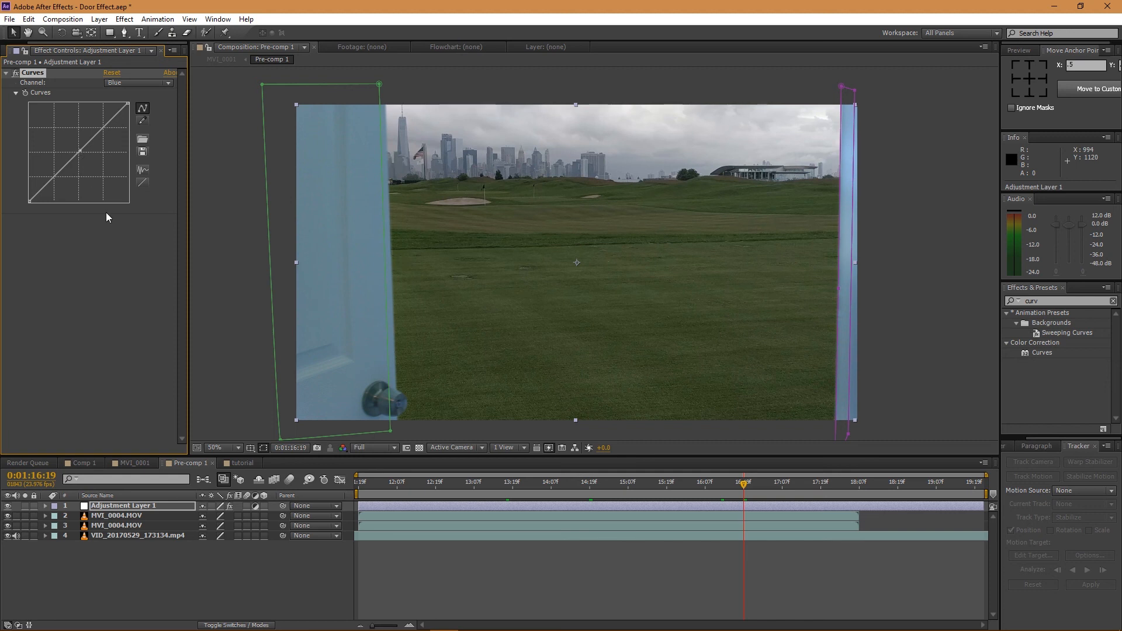
{"action": "mouse_move", "coordinate": [9, 509]}
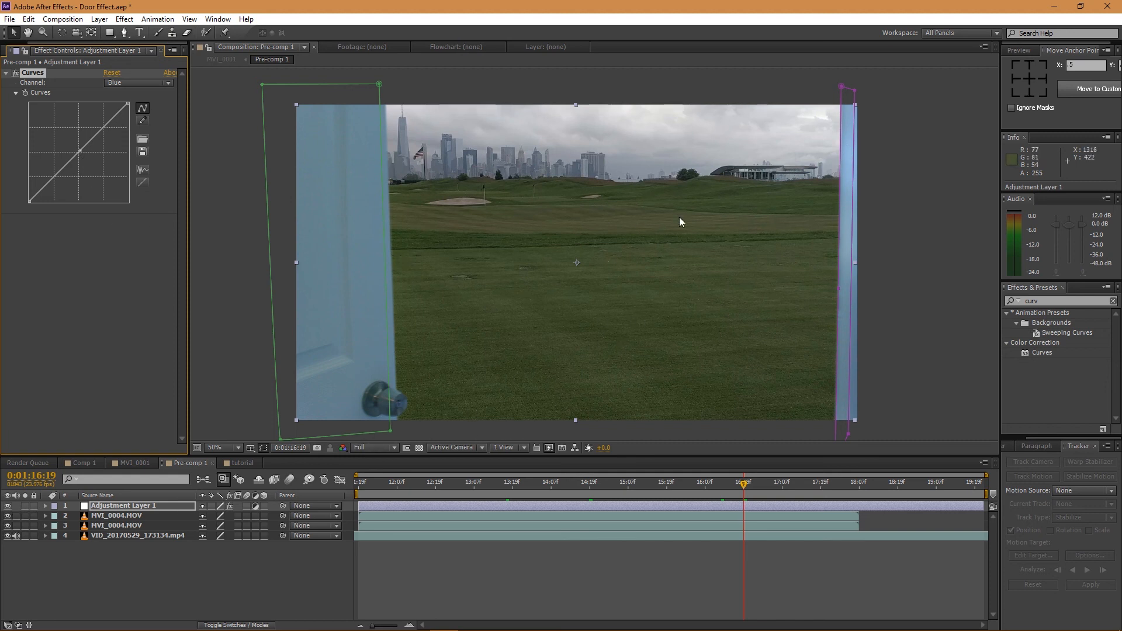
{"action": "mouse_move", "coordinate": [107, 512]}
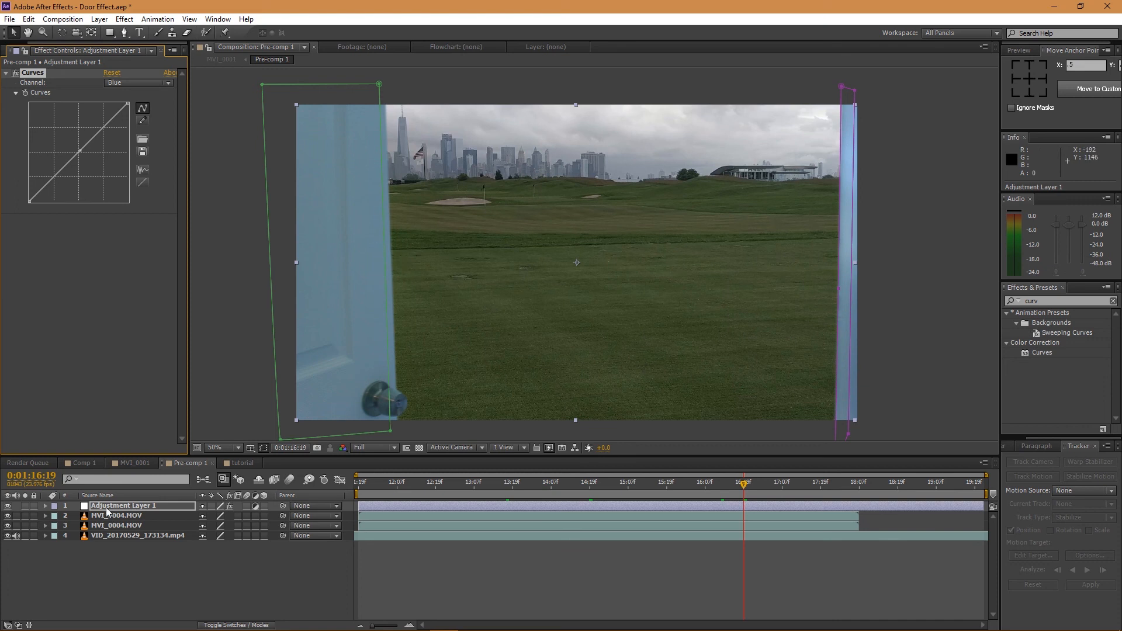
{"action": "left_click", "coordinate": [7, 506]}
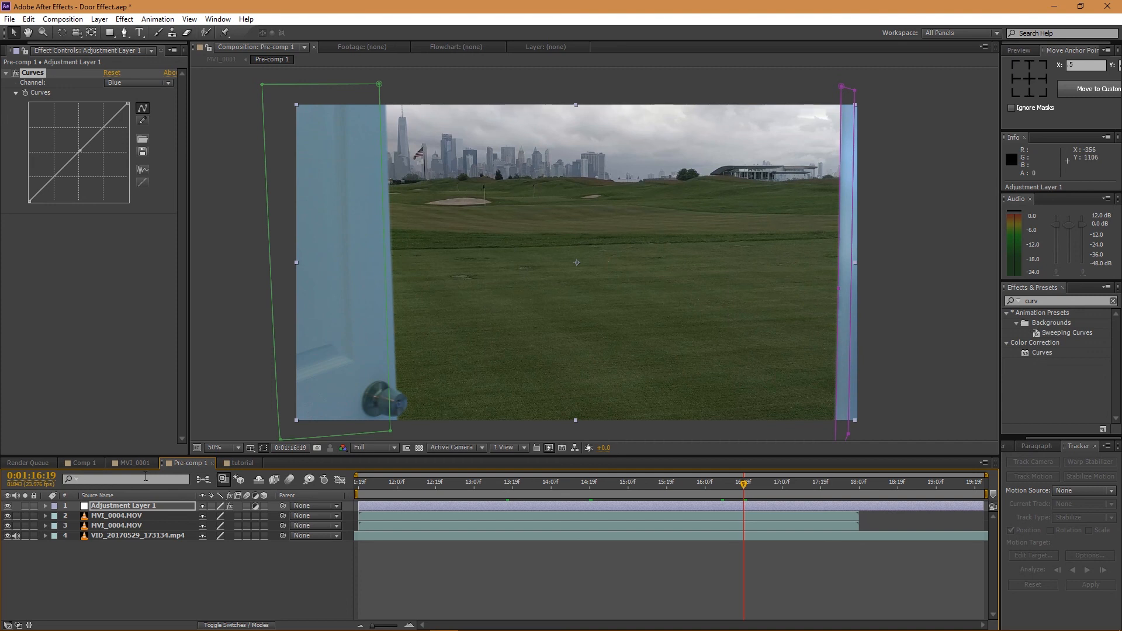
{"action": "mouse_move", "coordinate": [472, 236]}
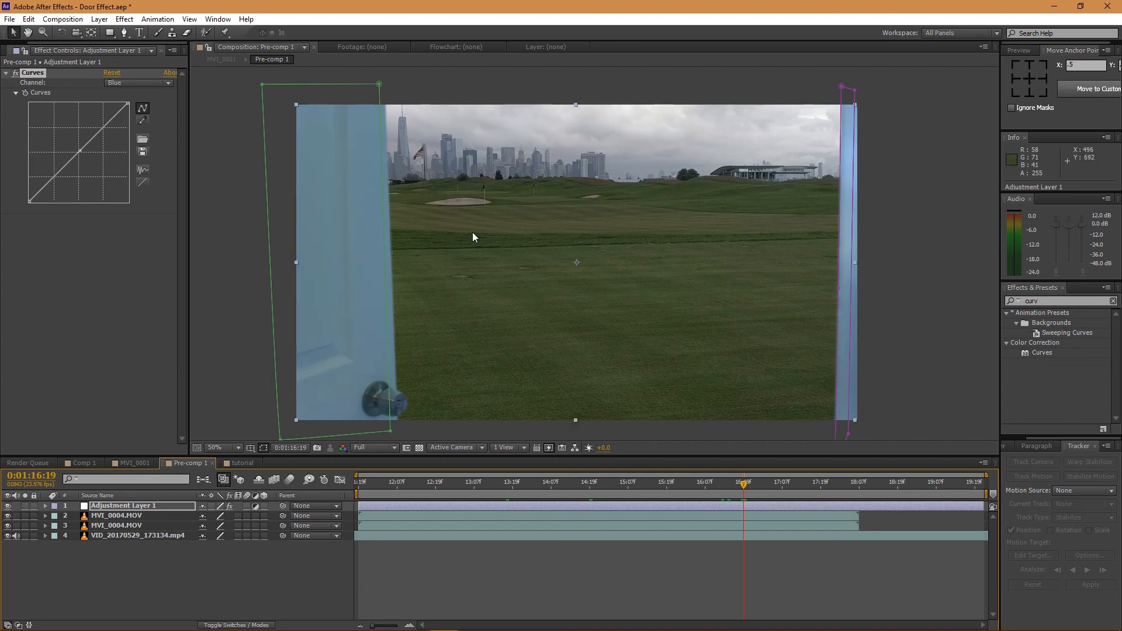